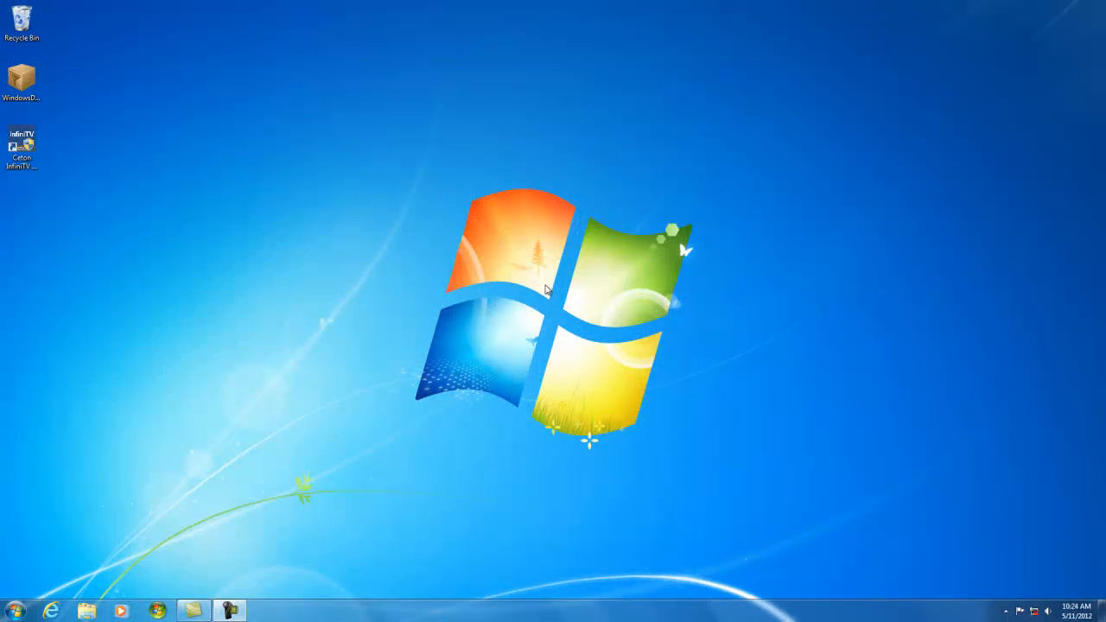
- Launch the Ceton InfiniTV Diagnostic Tool from its desktop shortcut
click(20, 147)
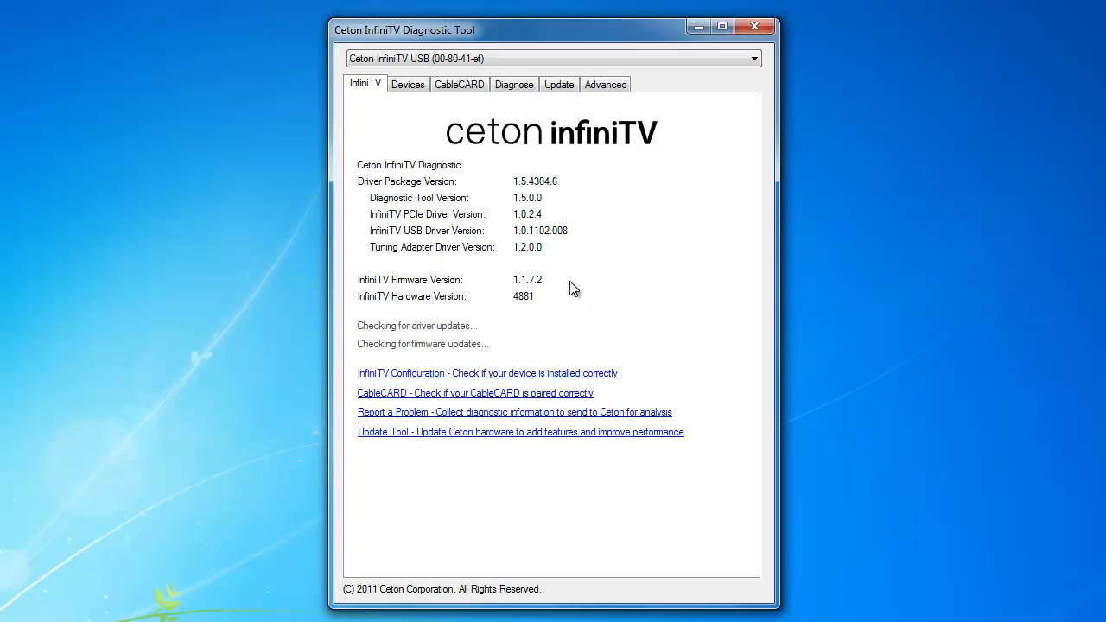
- On the Diagnose form, enter the description 'Please describe the problem in as much detail as possible.'
click(515, 83)
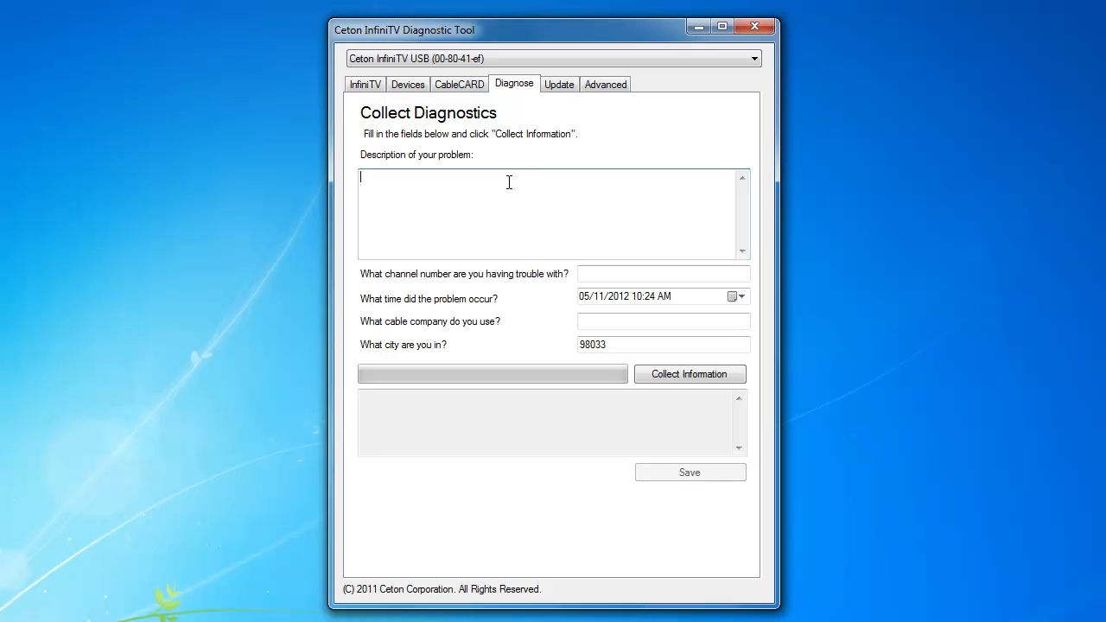
text(Please describe th)
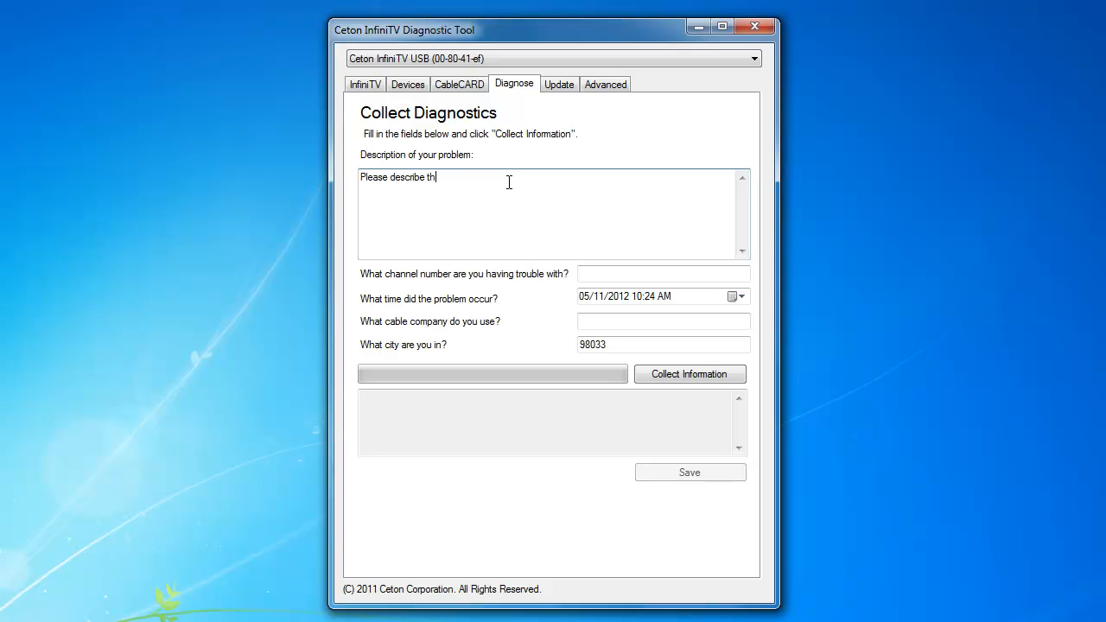
text(e prob)
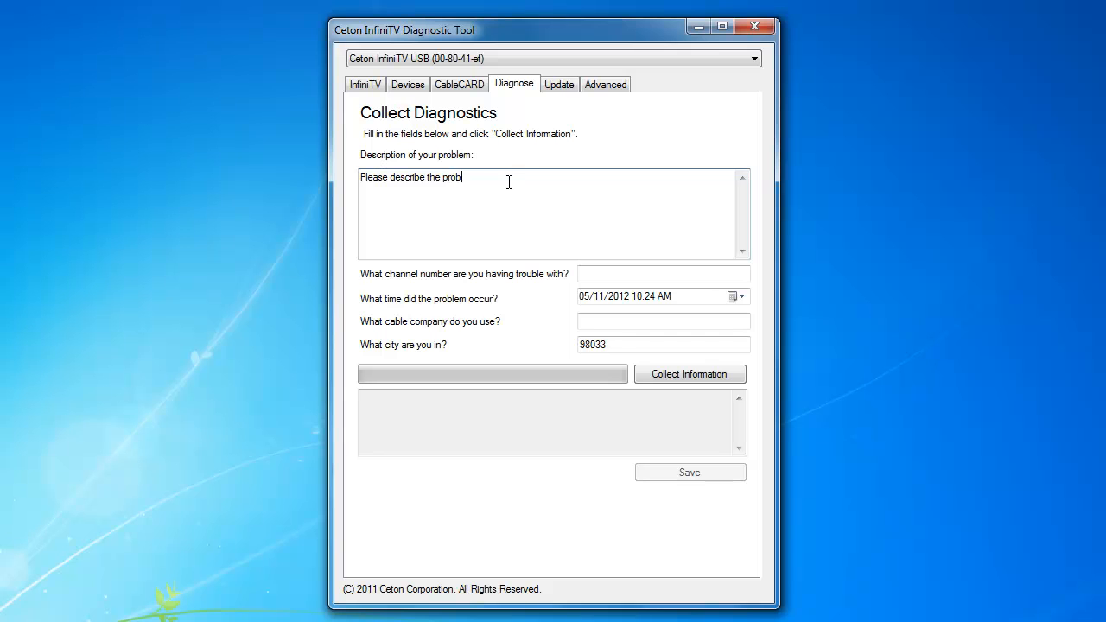
text(lem in as)
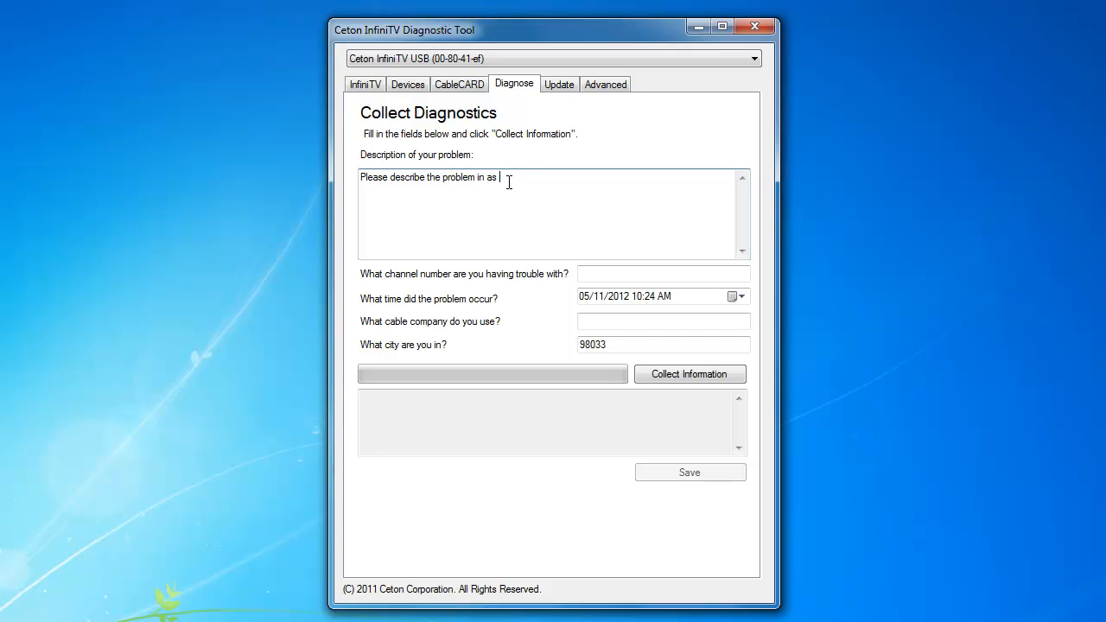
text(much detal)
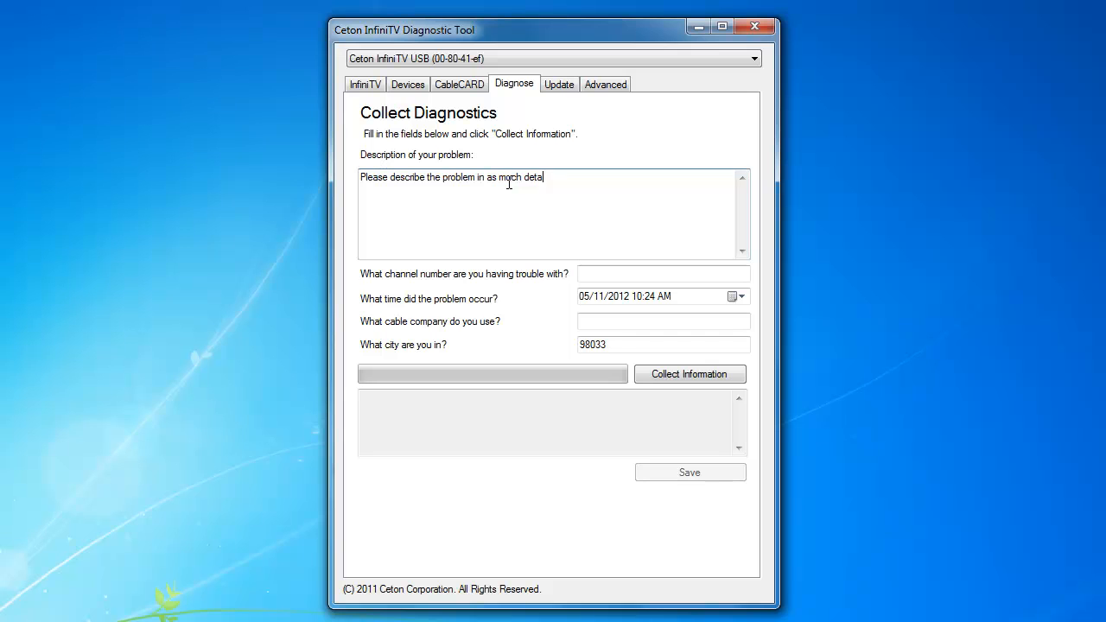
text(as poss)
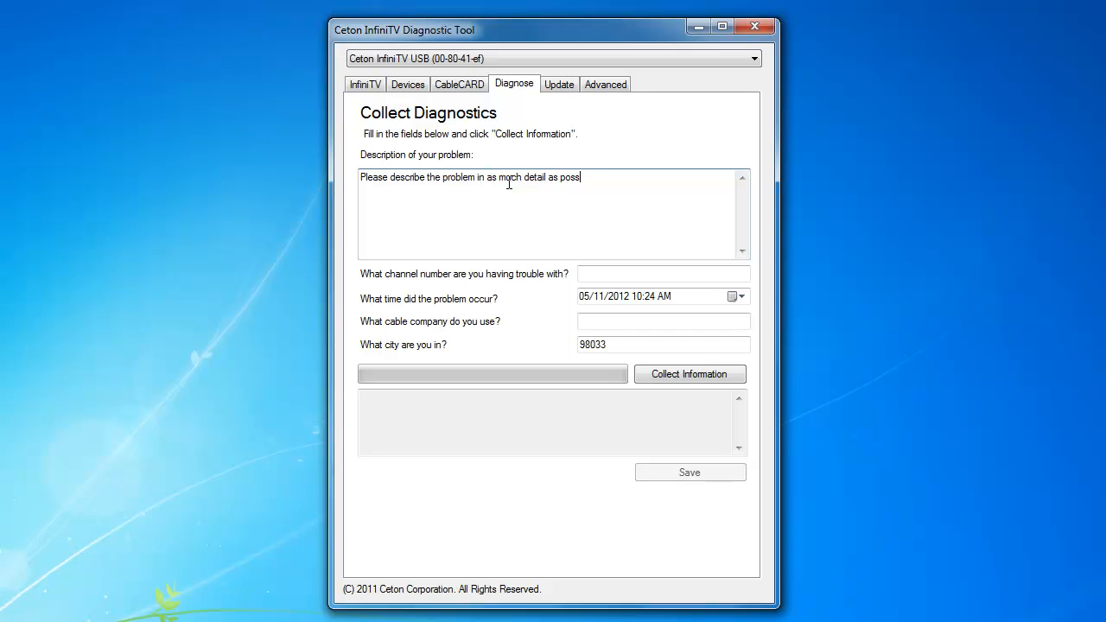
text(ible.)
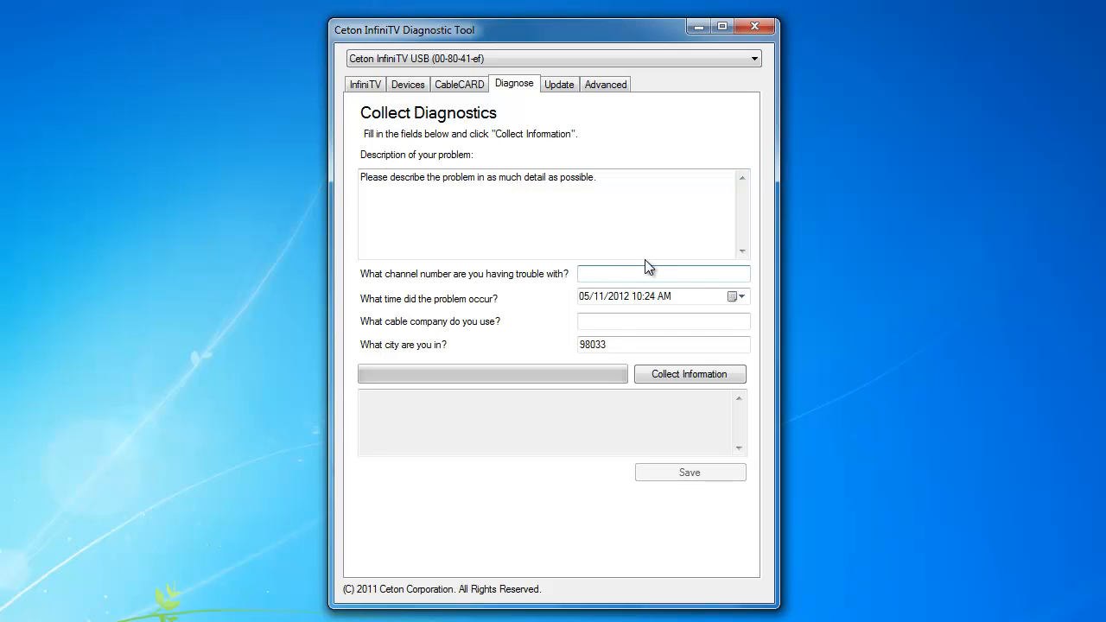
- Enter channel 'All' and cable company 'Comcast', then start Collect Information
text(All)
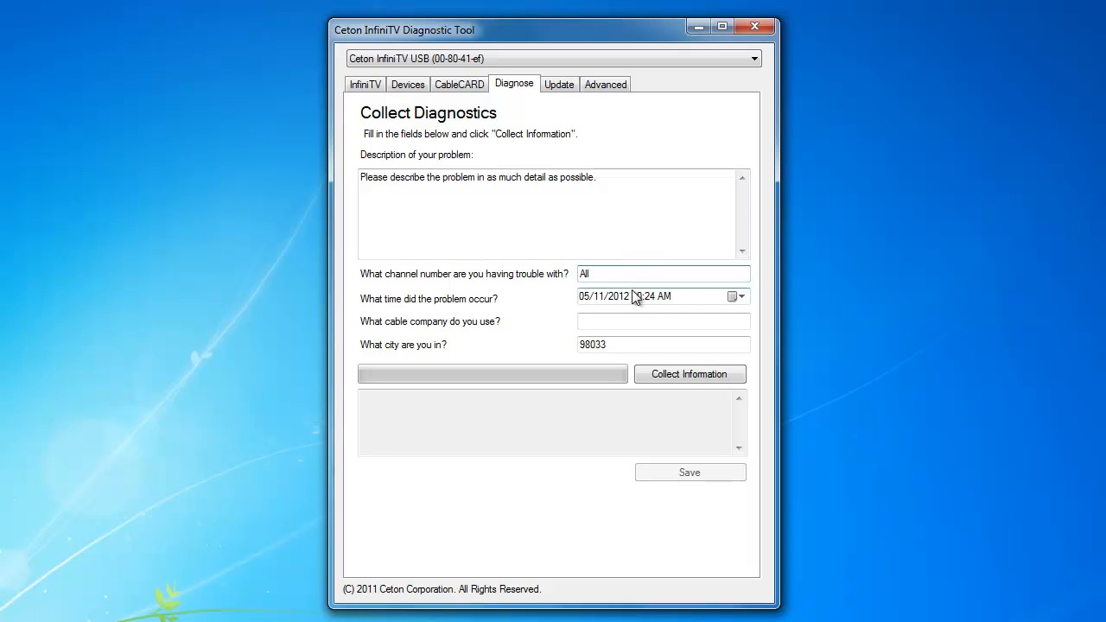
text(Co)
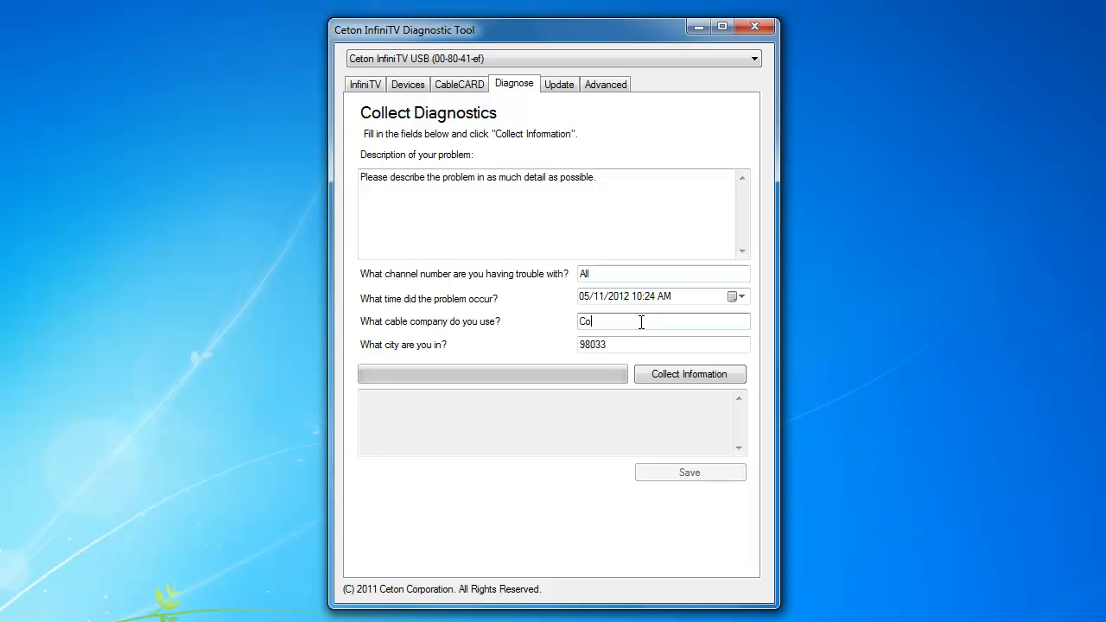
text(mcast)
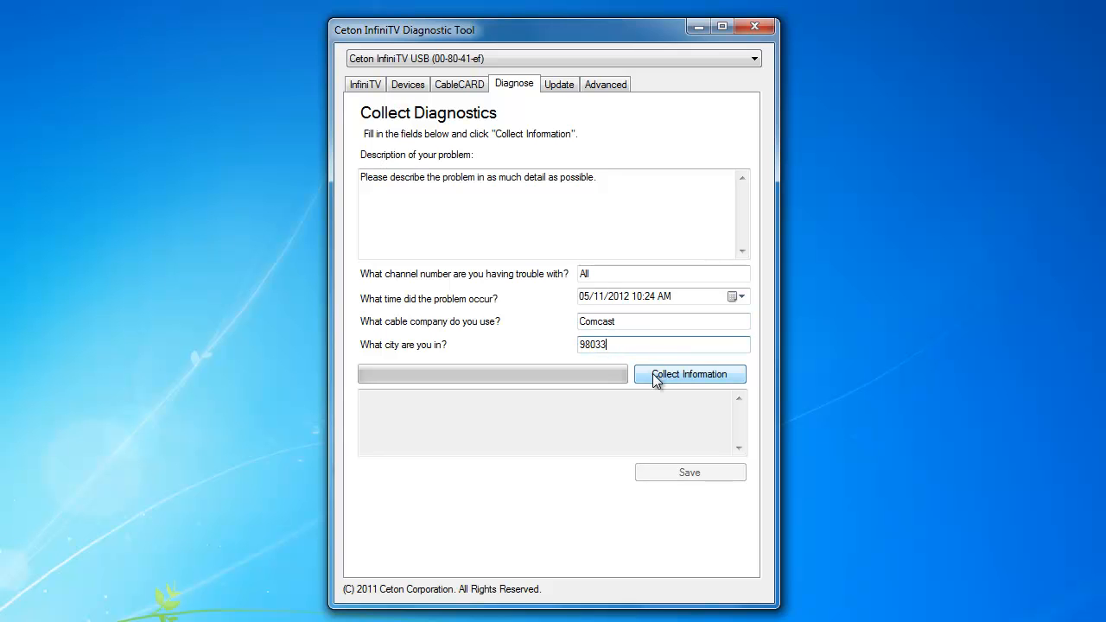
mouse_move(674, 382)
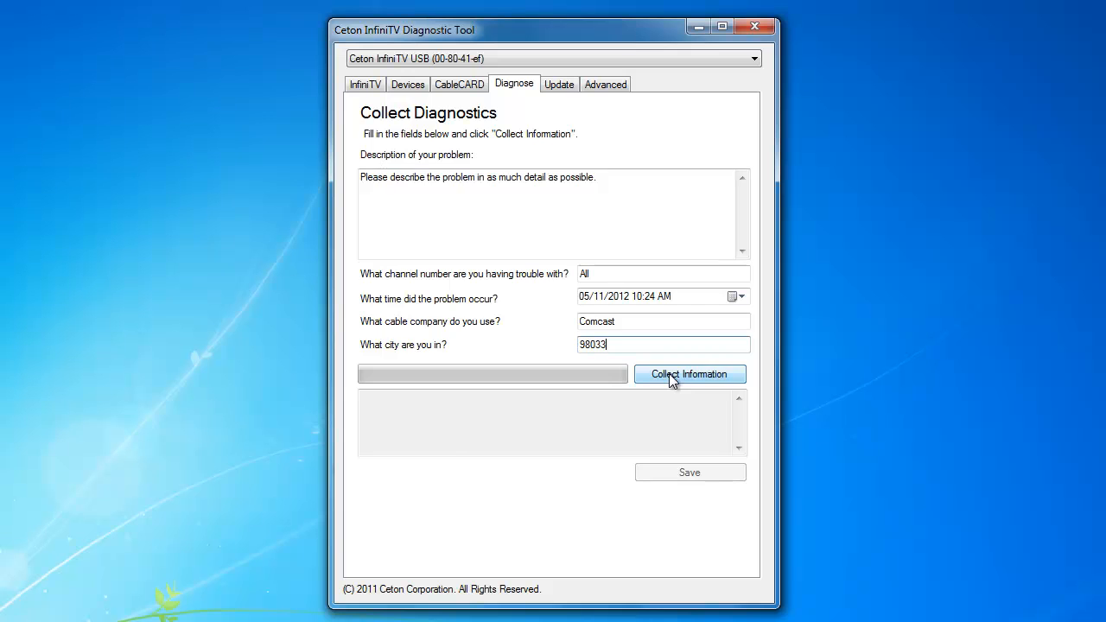
click(689, 373)
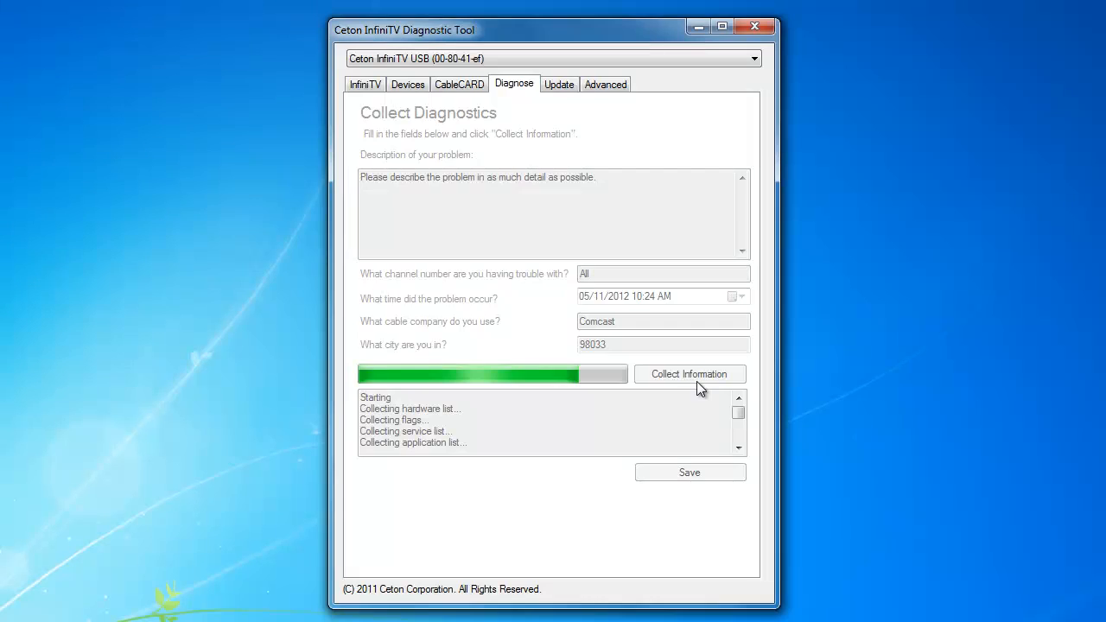
- Save the diagnostics zip to the Desktop with the default name and close the tool
click(689, 472)
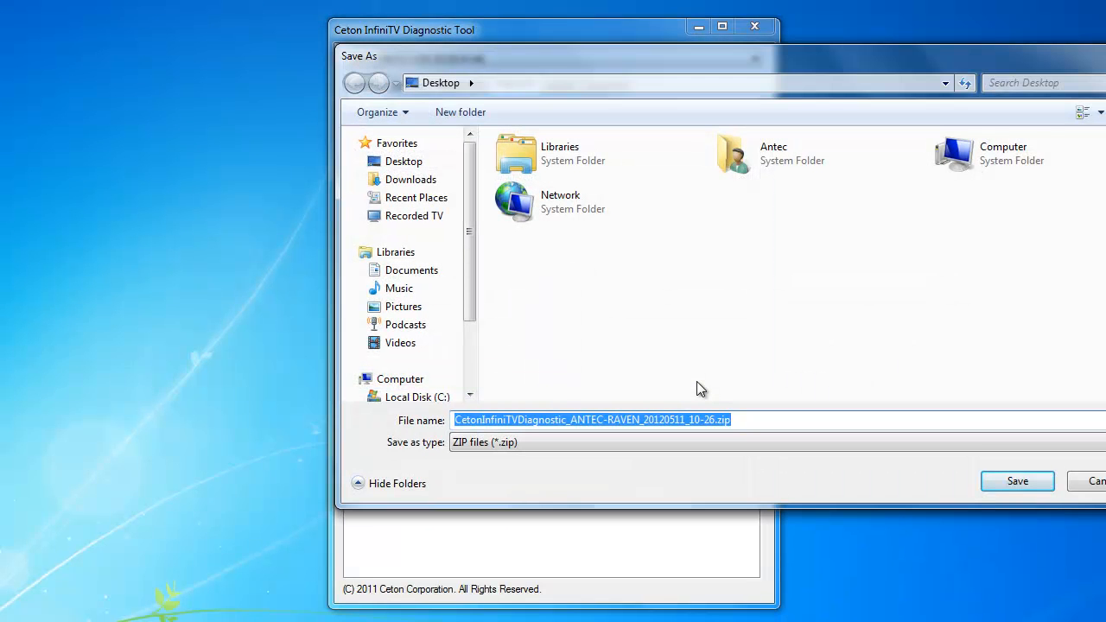
mouse_move(1015, 480)
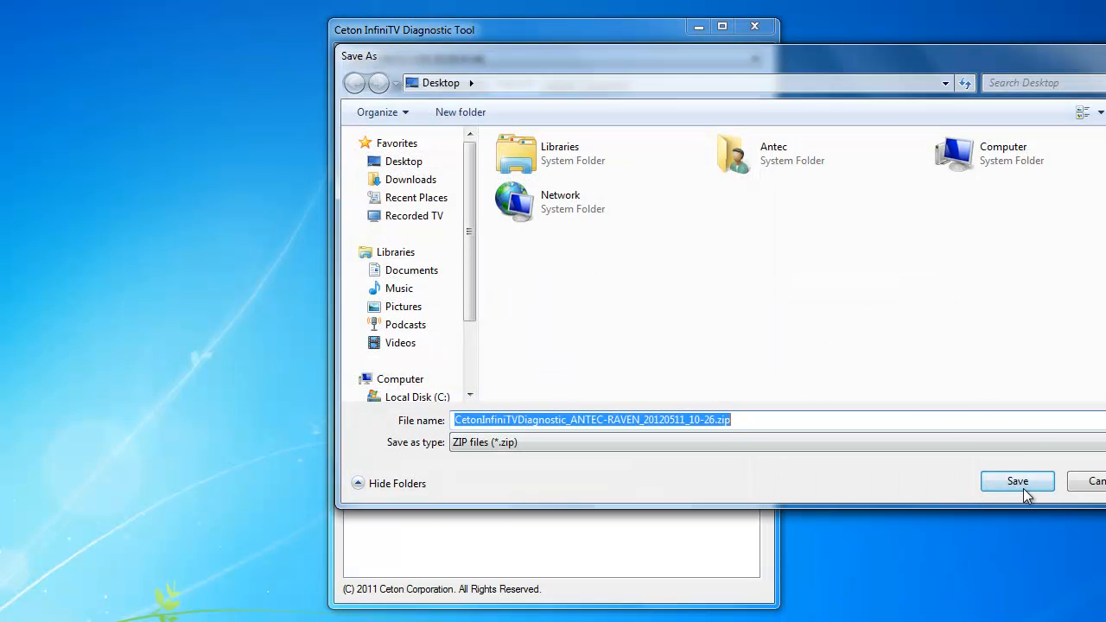
click(1016, 480)
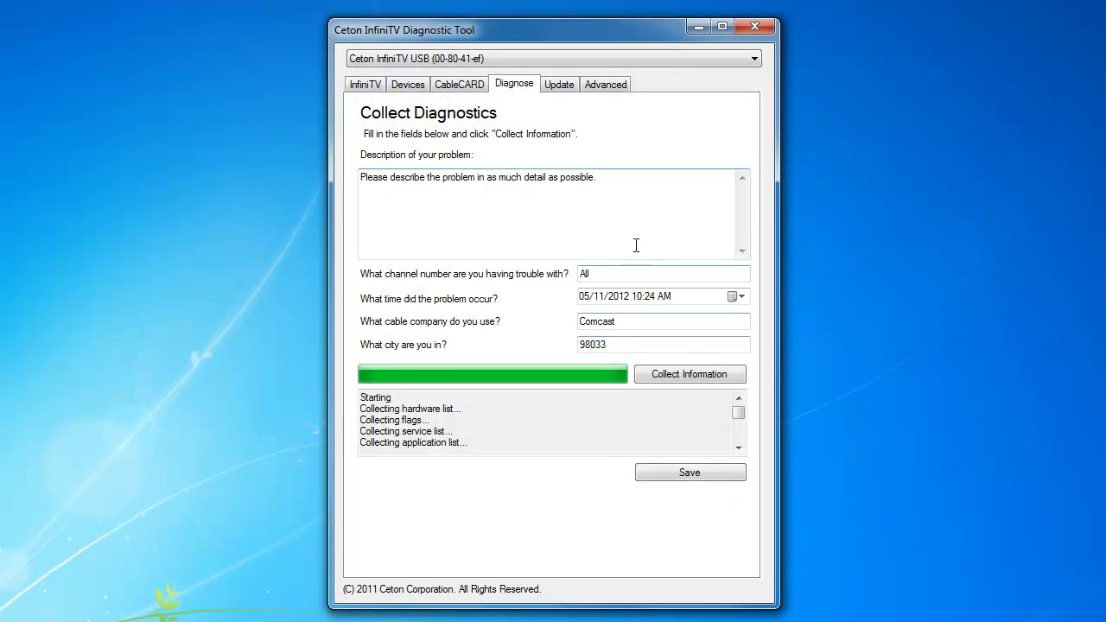
mouse_move(754, 26)
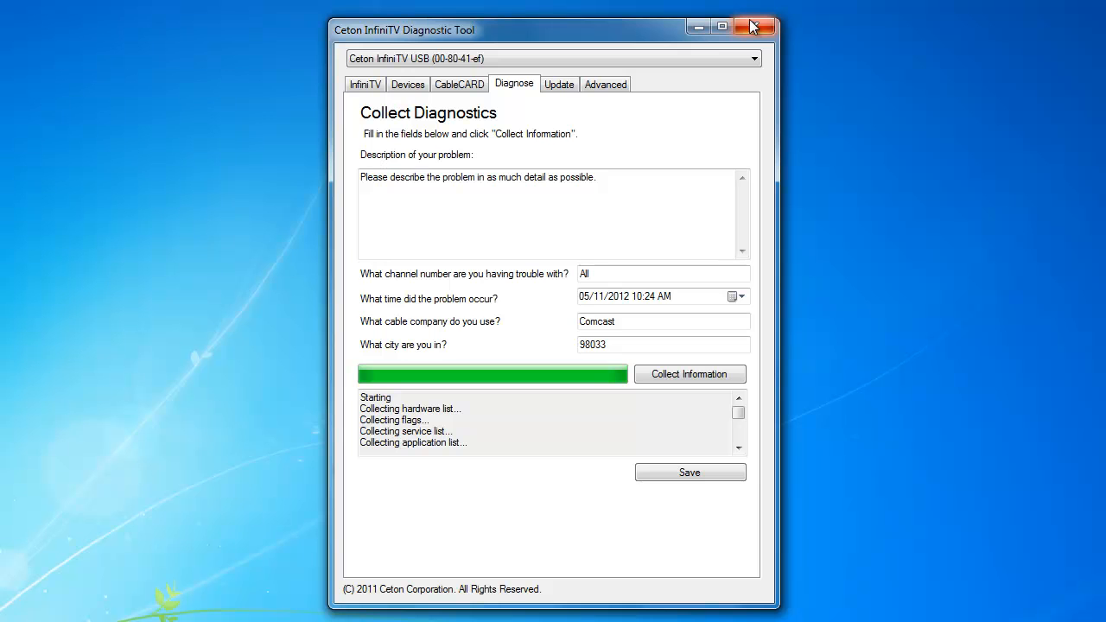
click(753, 26)
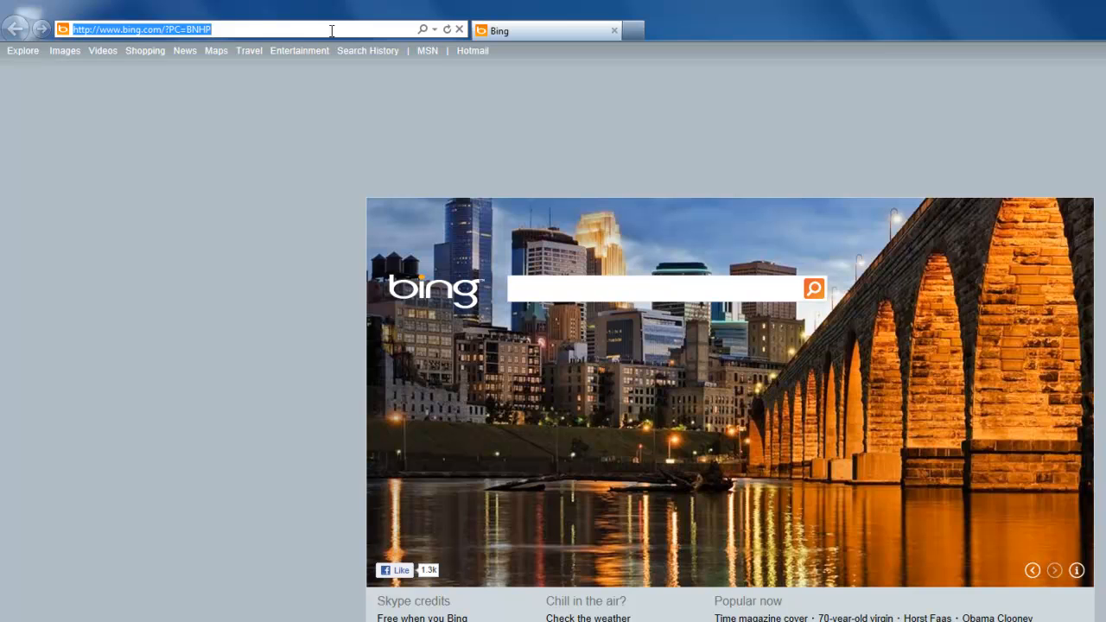
text(www.cetoncorp.com/)
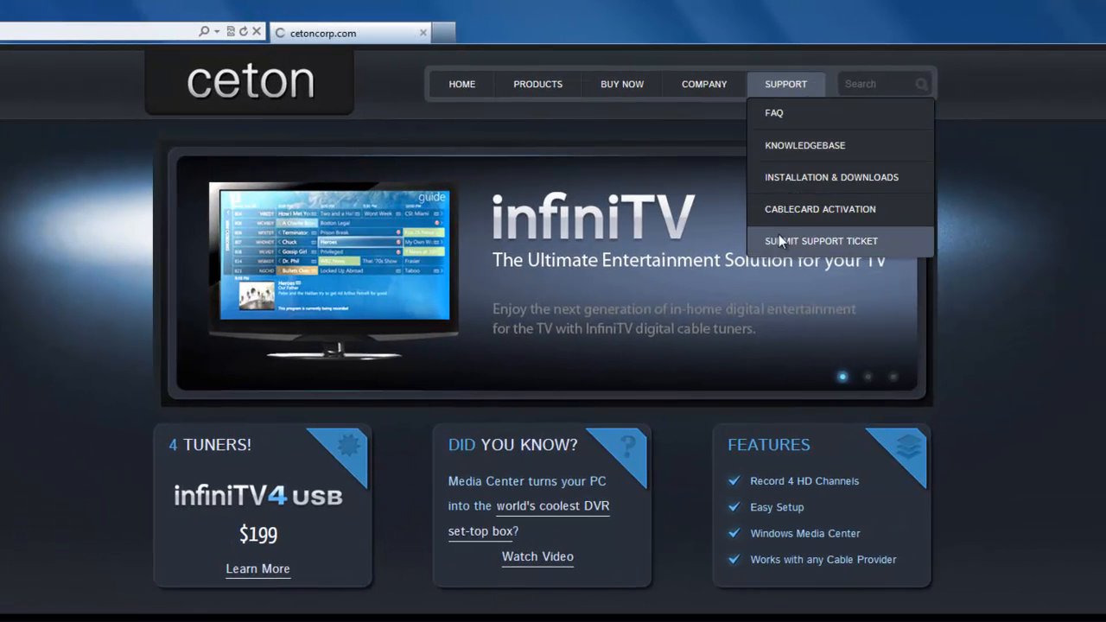
- Start a new support ticket for the Tech Support department and reach the details form
click(819, 242)
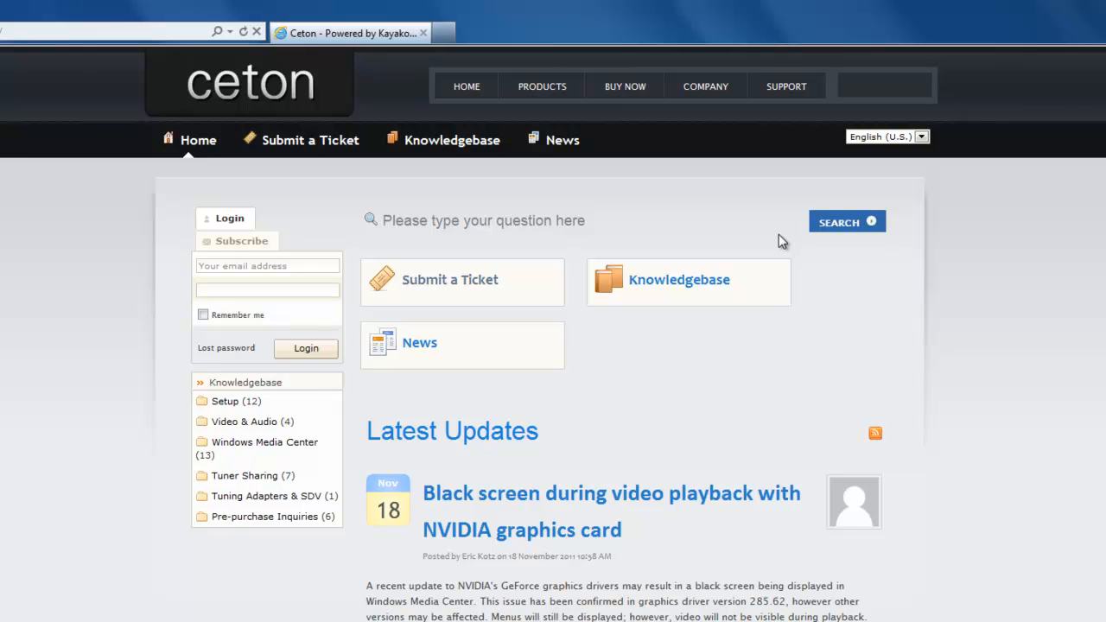
mouse_move(532, 285)
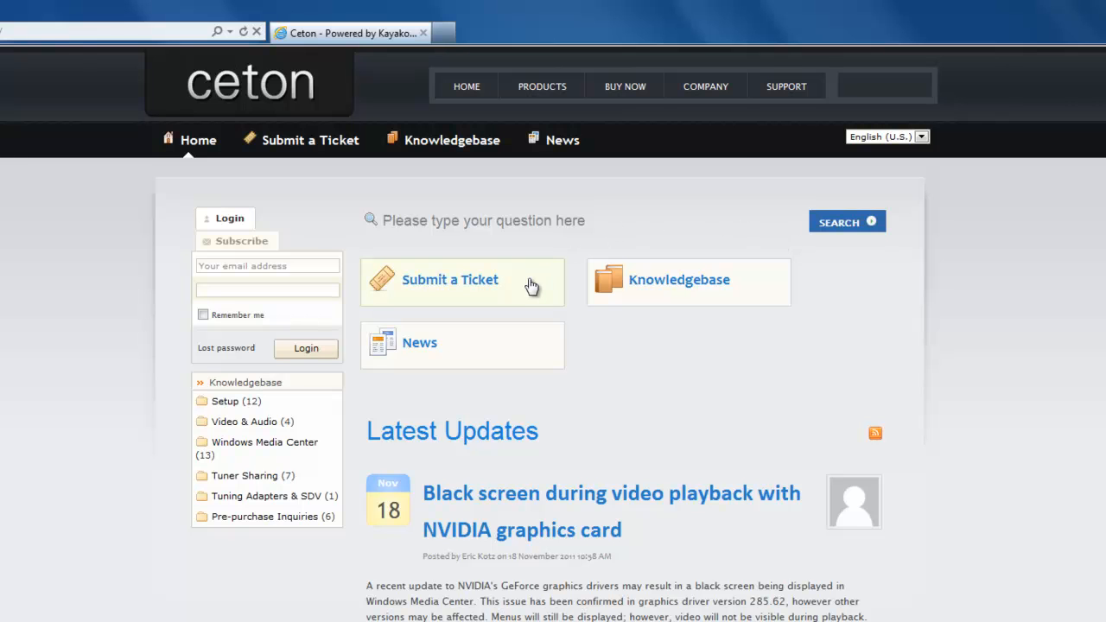
click(449, 280)
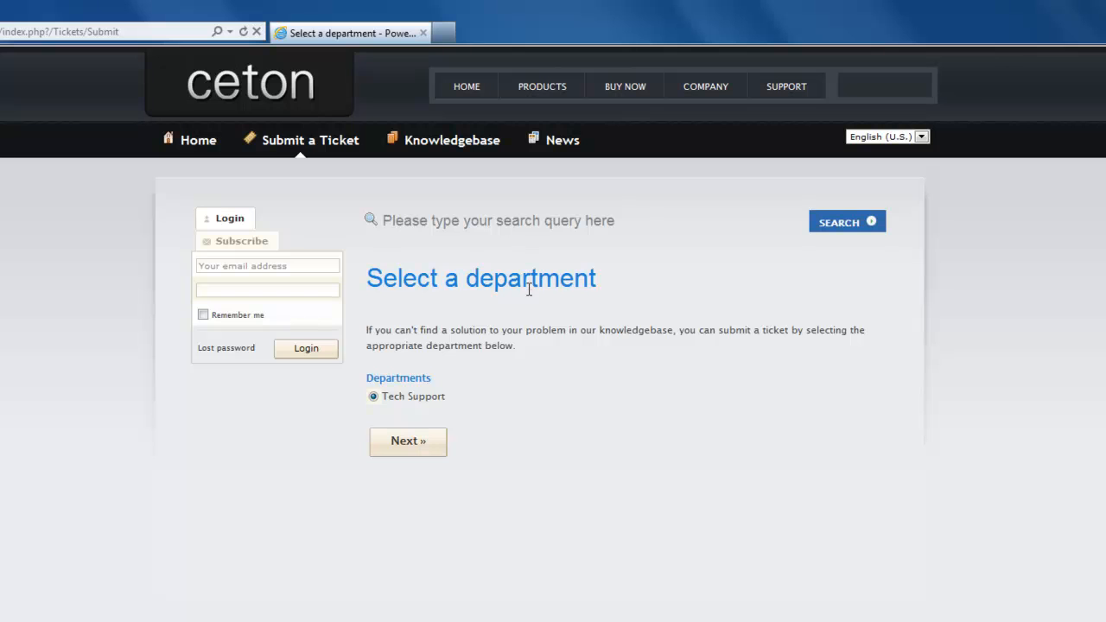
click(408, 442)
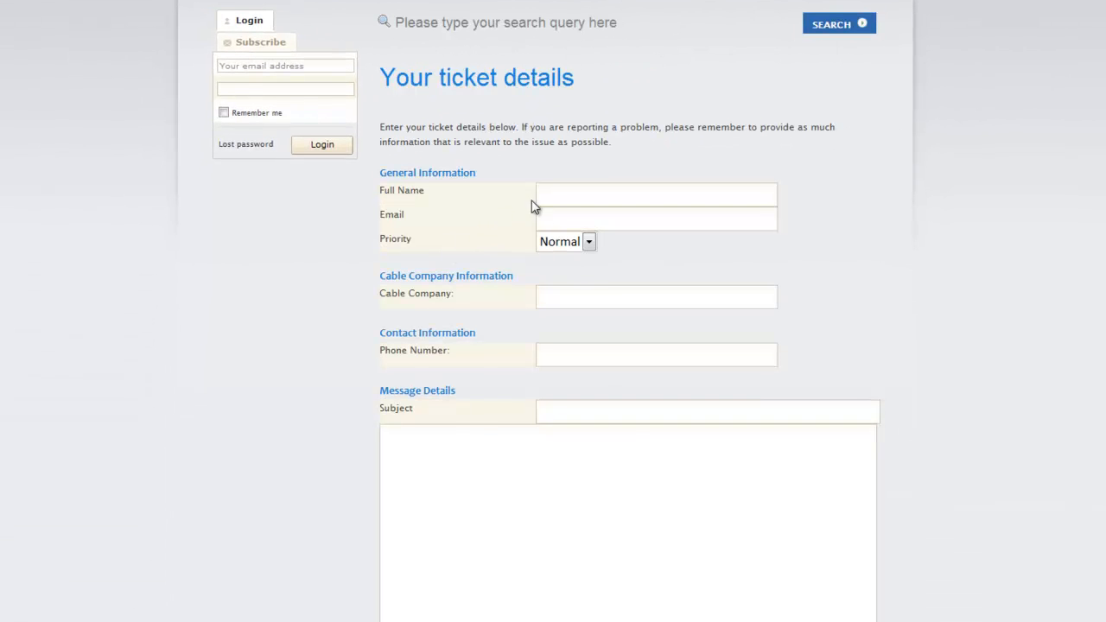
click(654, 193)
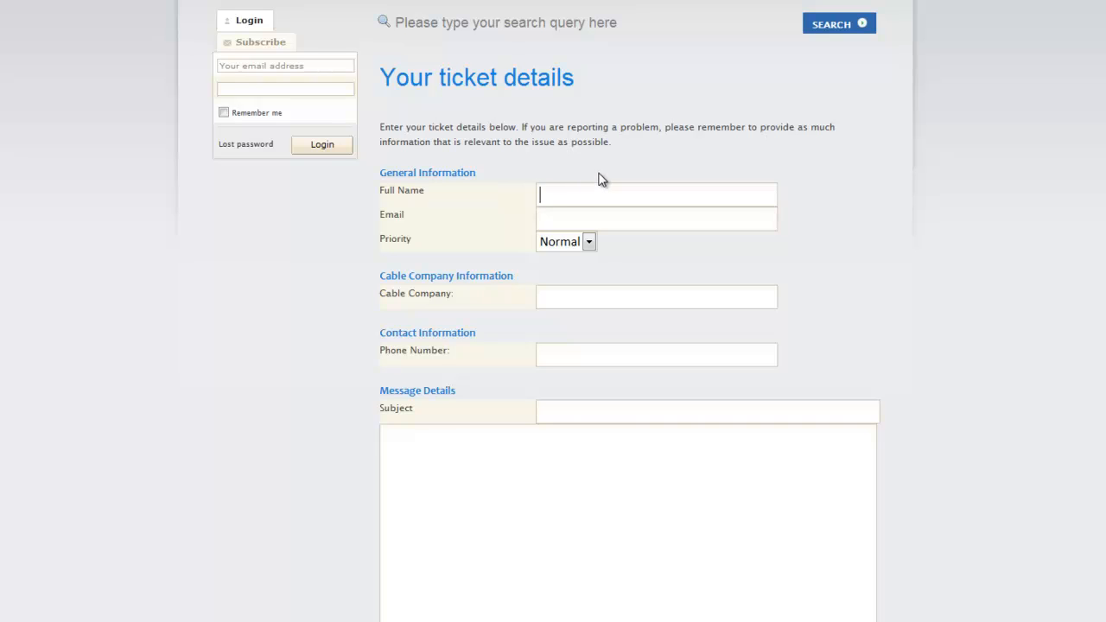
text(Your Name)
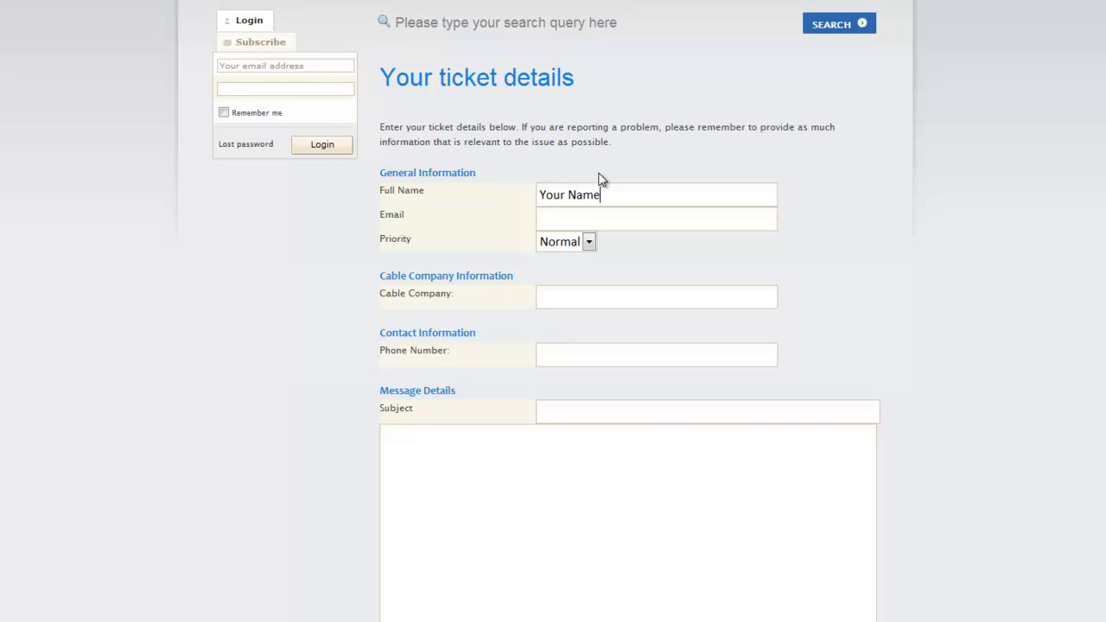
click(657, 218)
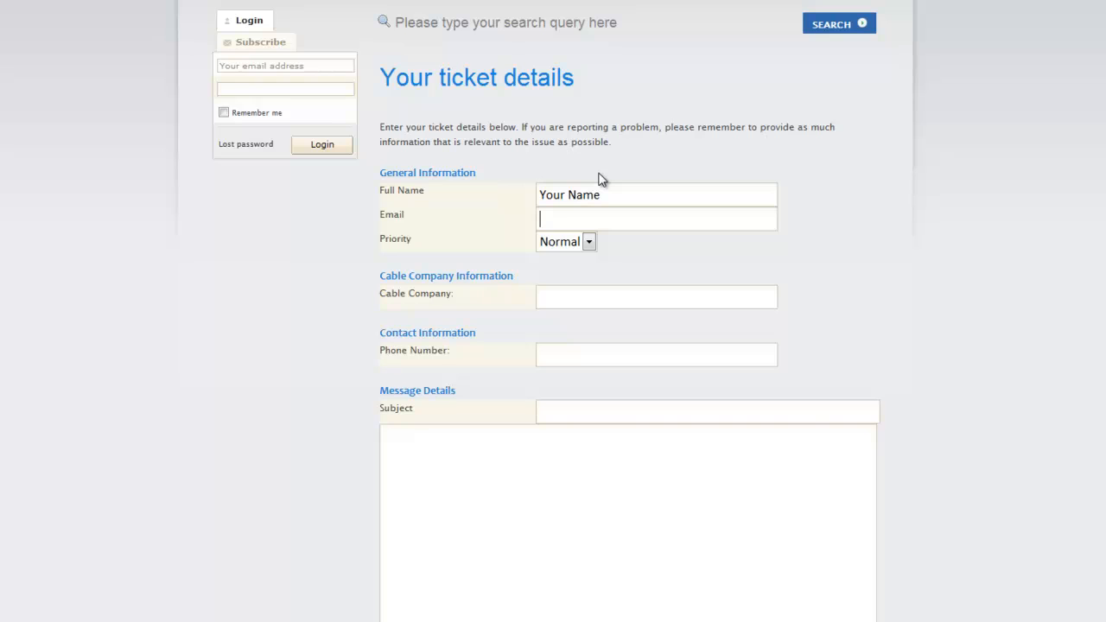
text(your)
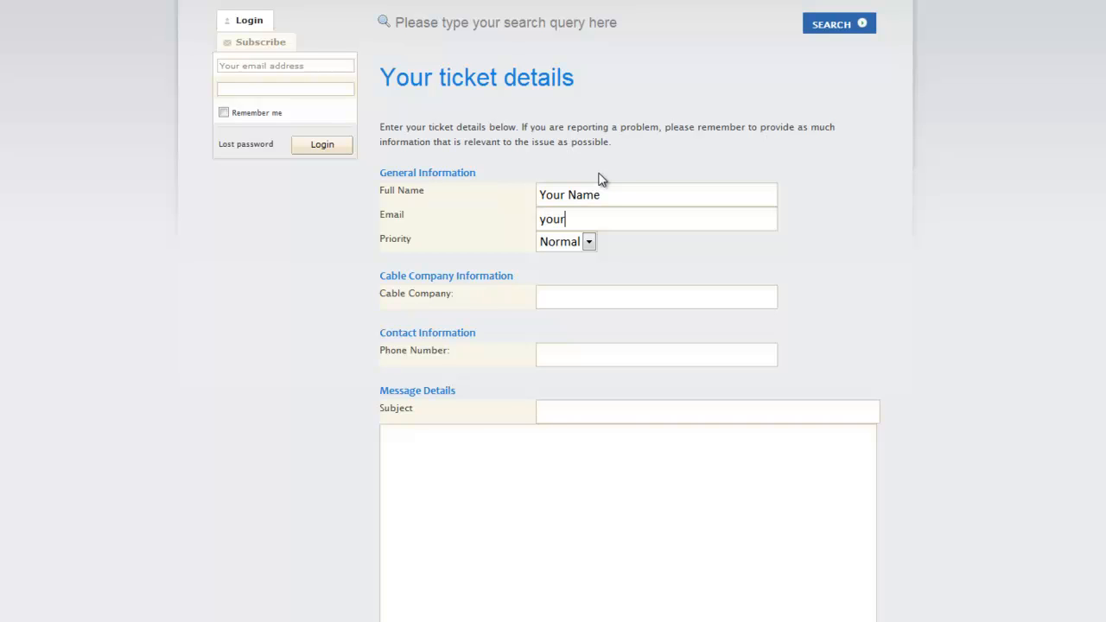
text(@email)
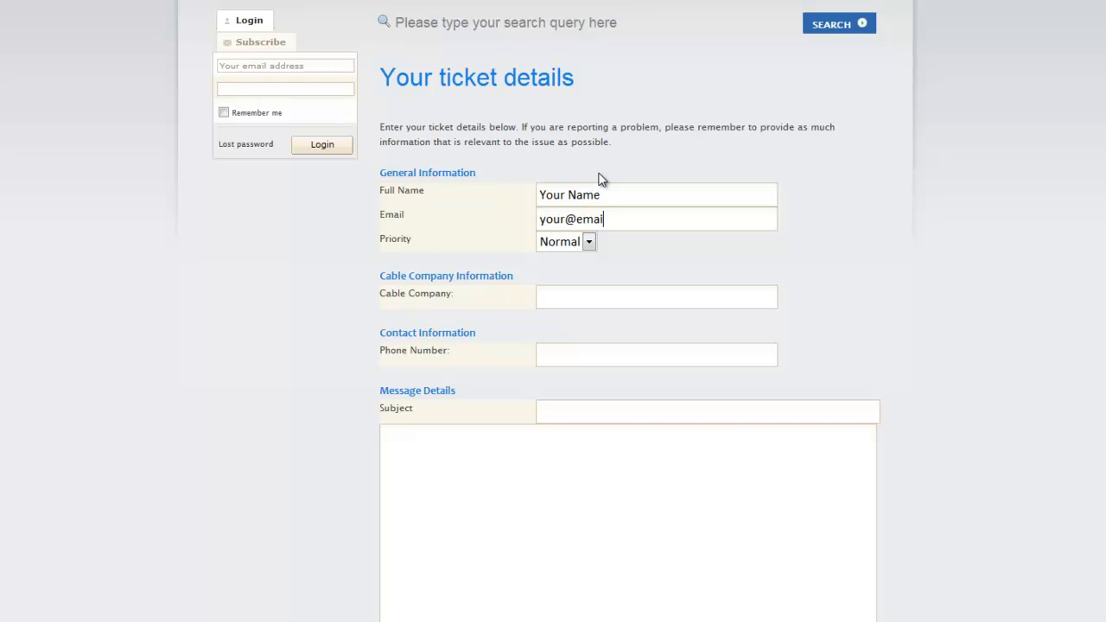
text(laddress)
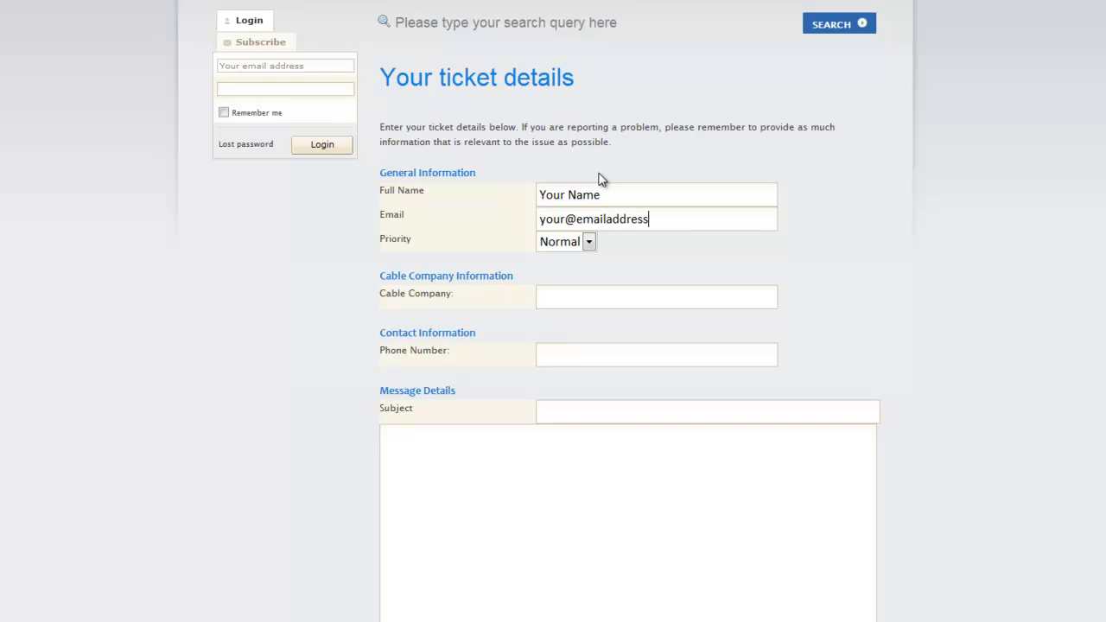
text(.com)
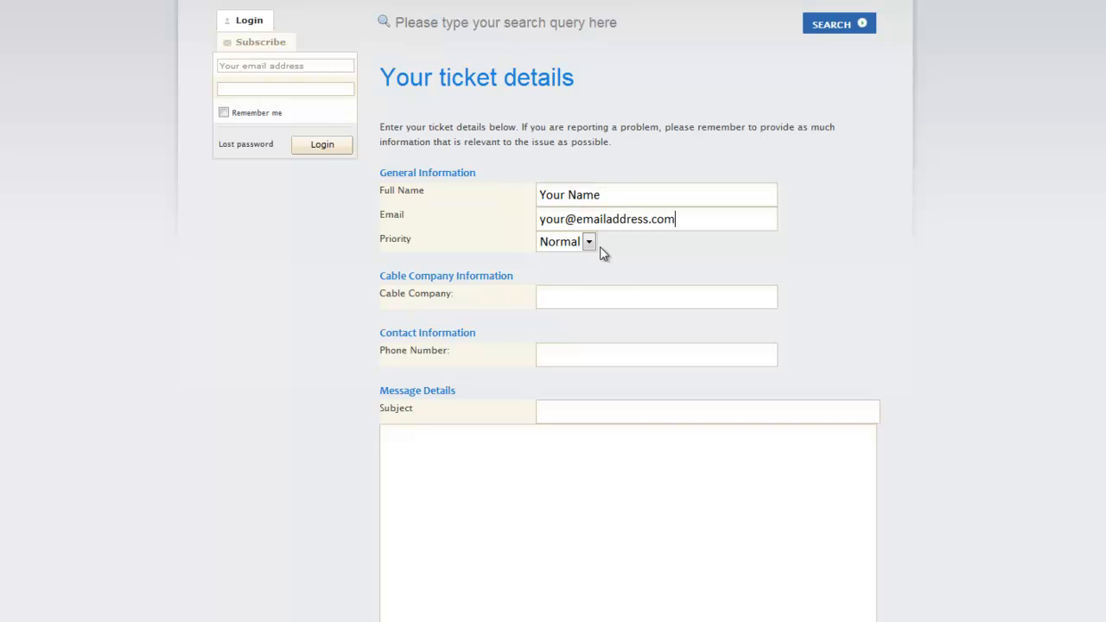
- Fill in placeholder cable provider and phone, and subject 'A description of the problem'
text(Your cable)
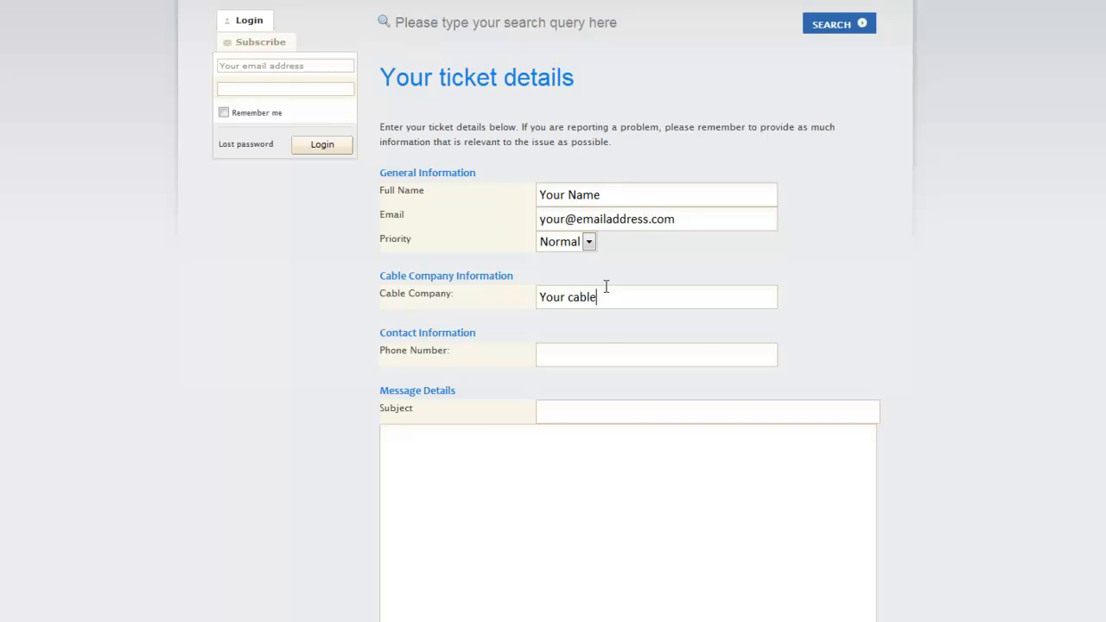
text(provider)
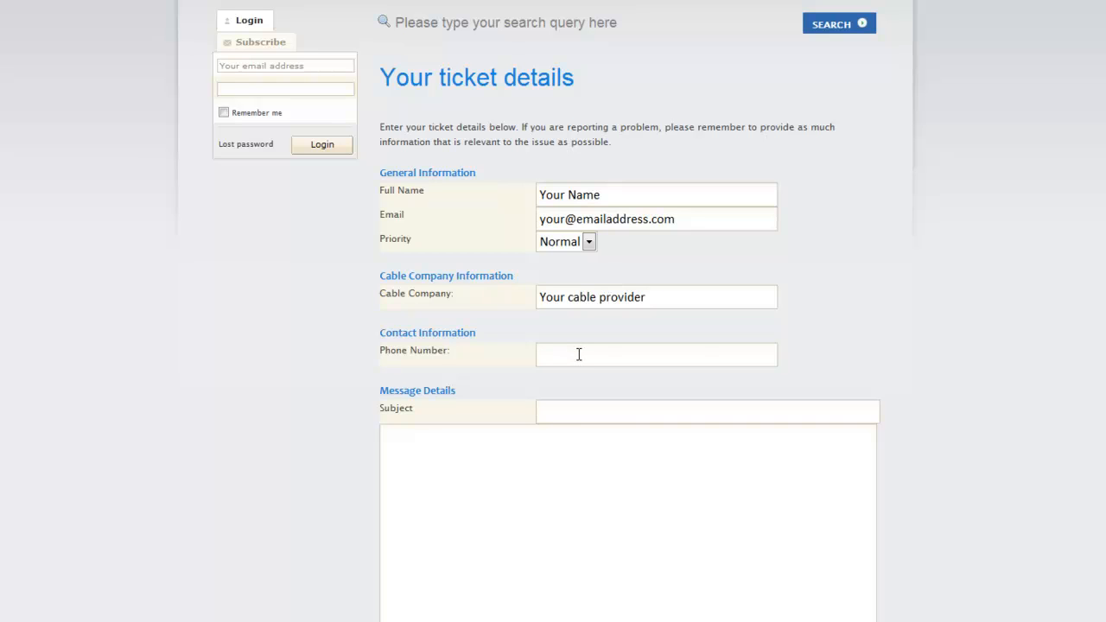
text(Your phone number)
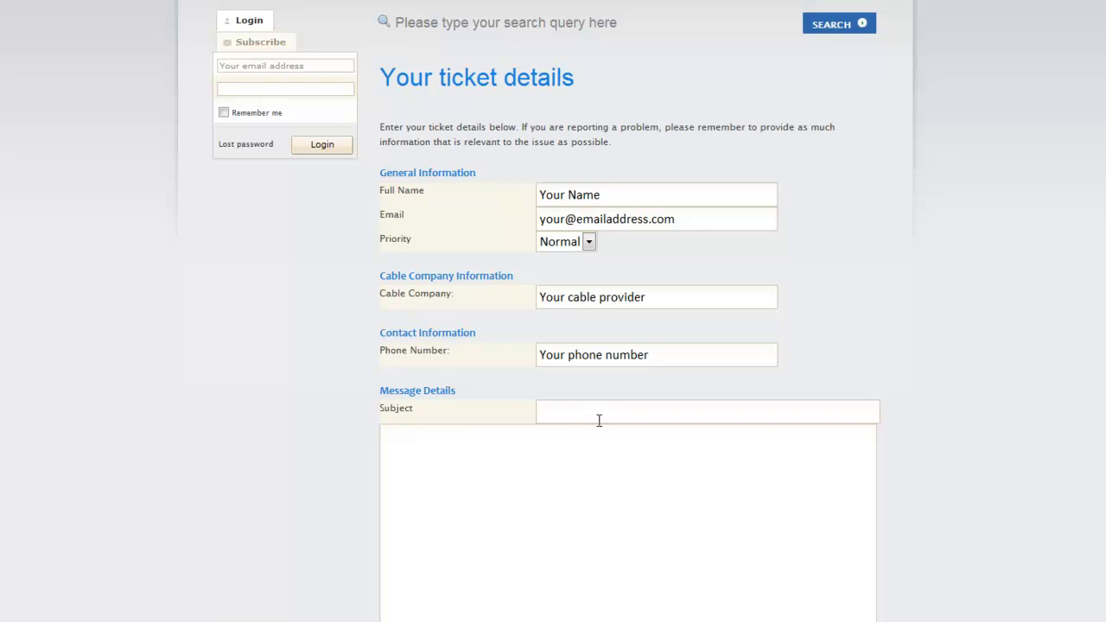
text(A descri)
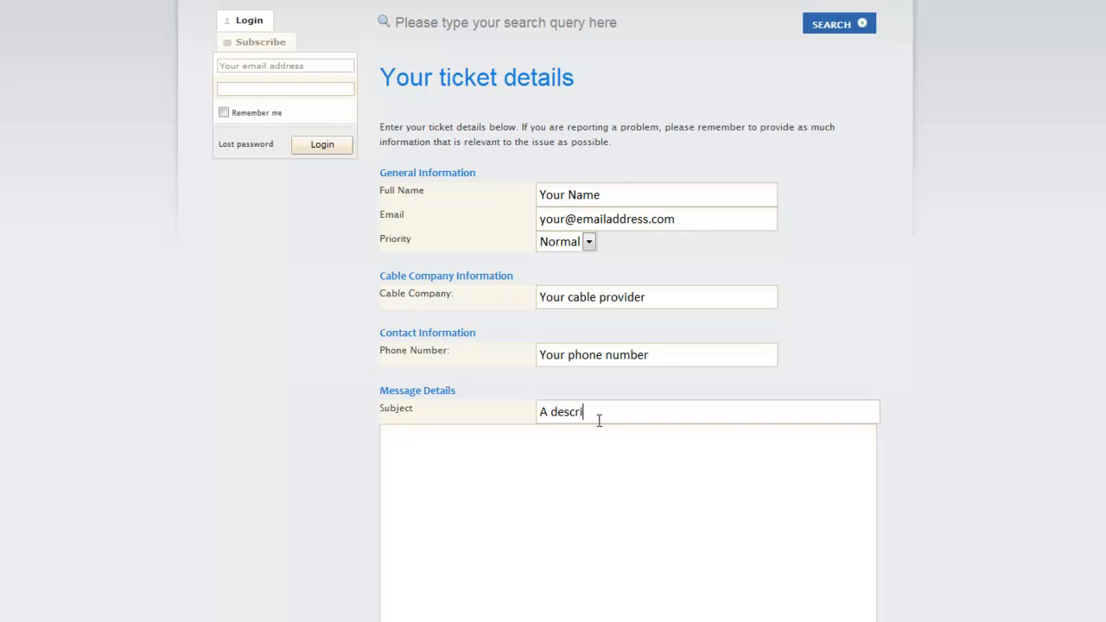
text(ption of)
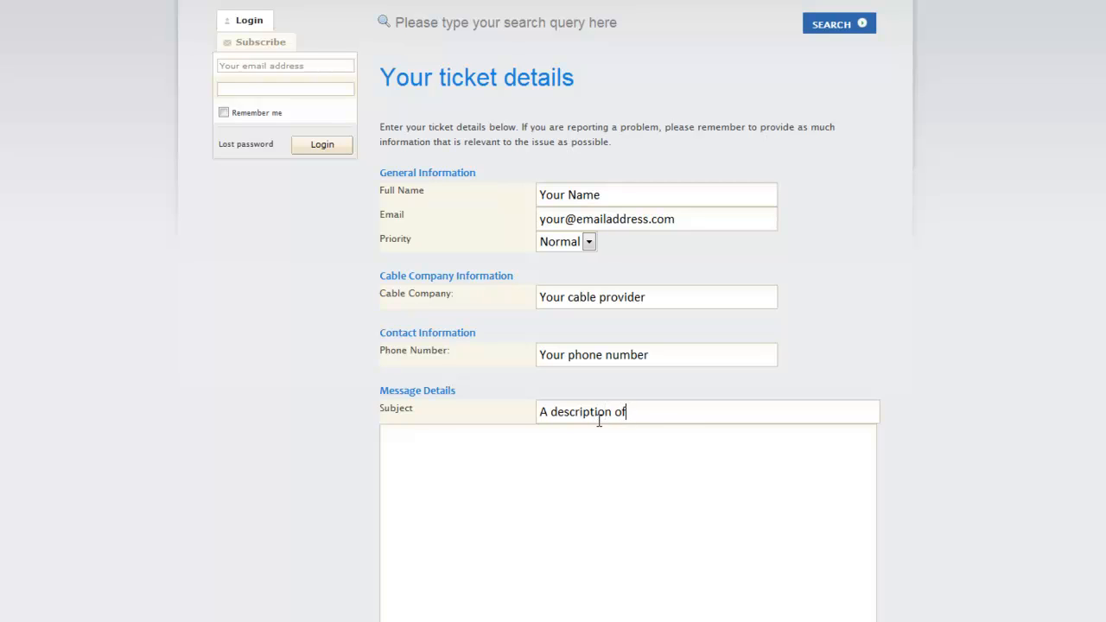
text(the proble)
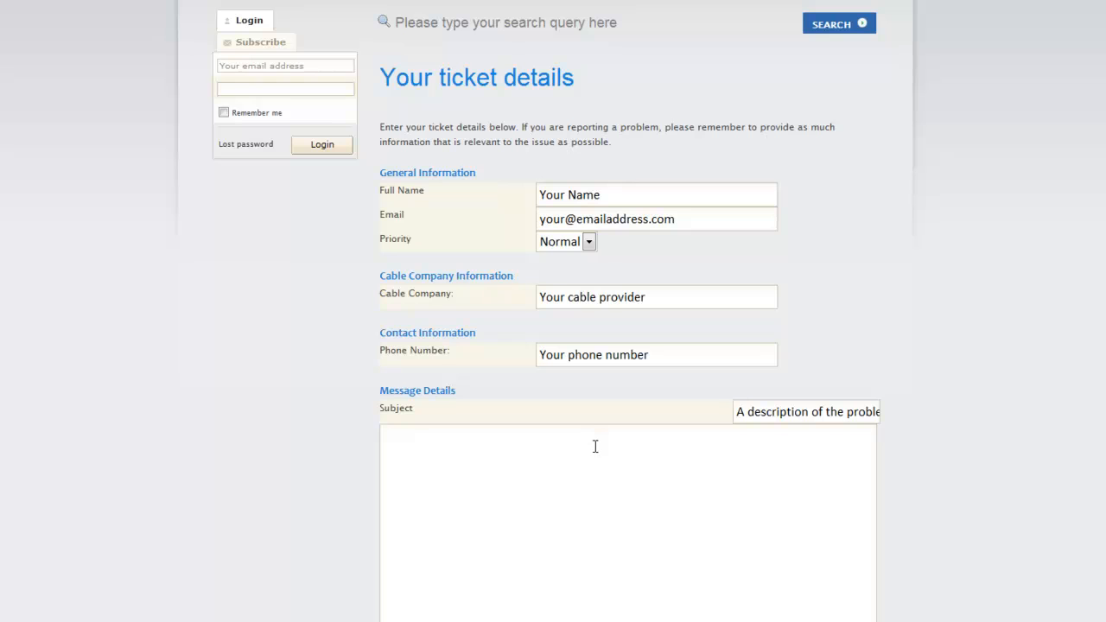
- Enter the message 'Please describe the issue in as much detail as possible.'
text(Ple)
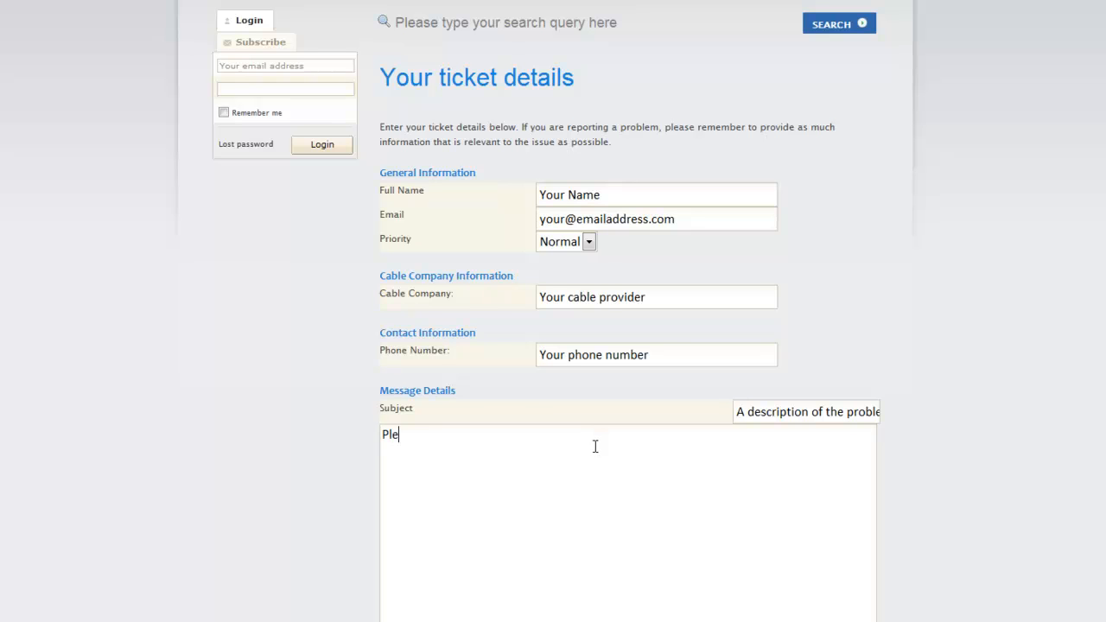
text(ase de)
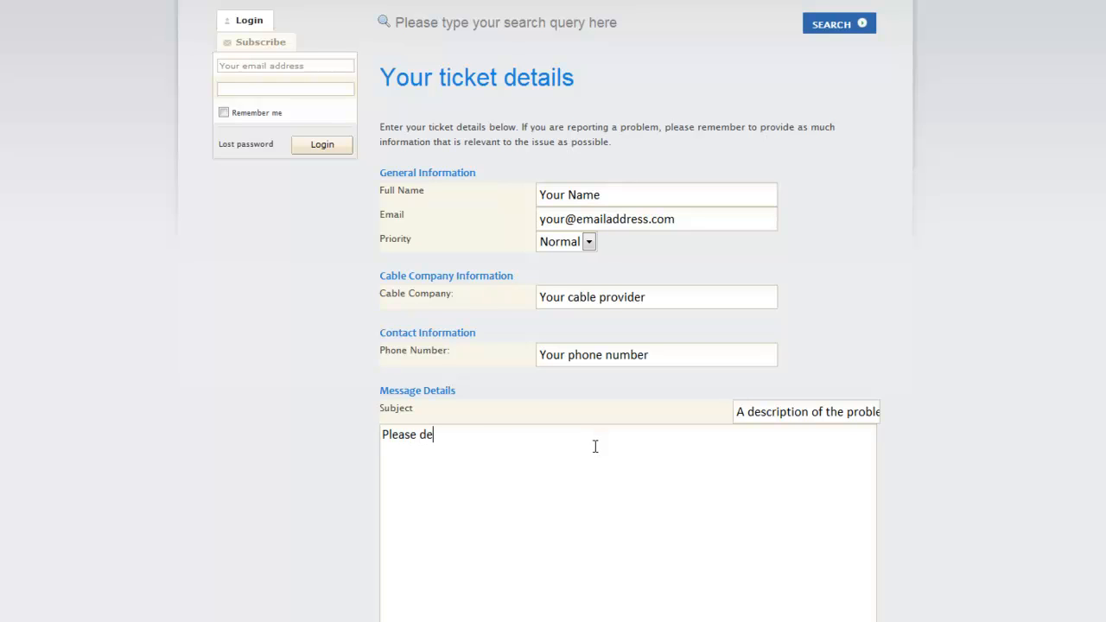
text(scribe)
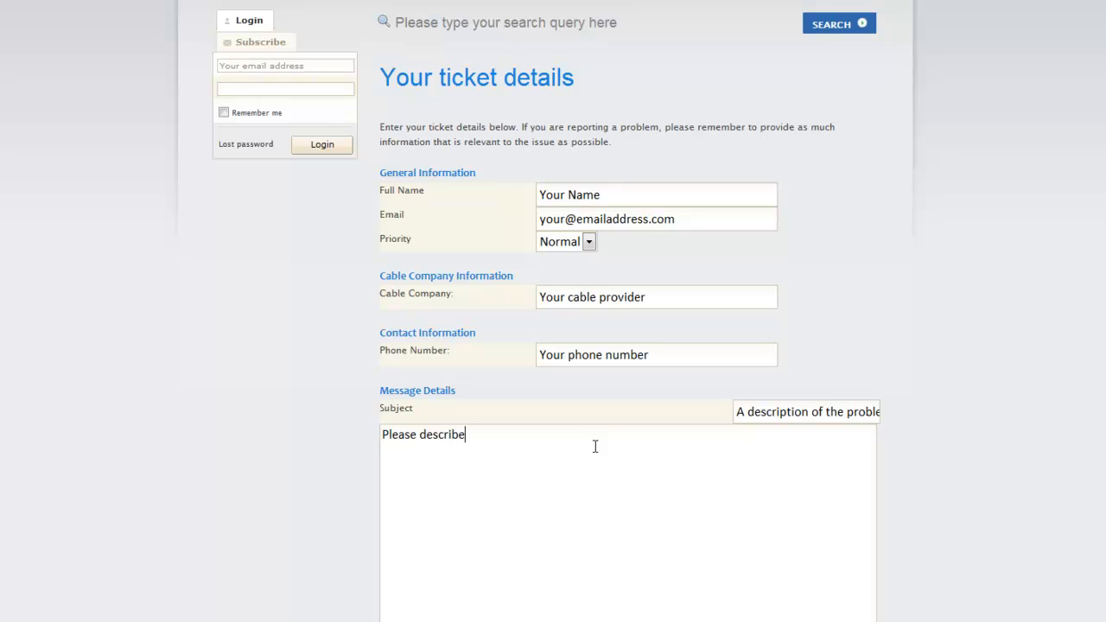
text(the issue)
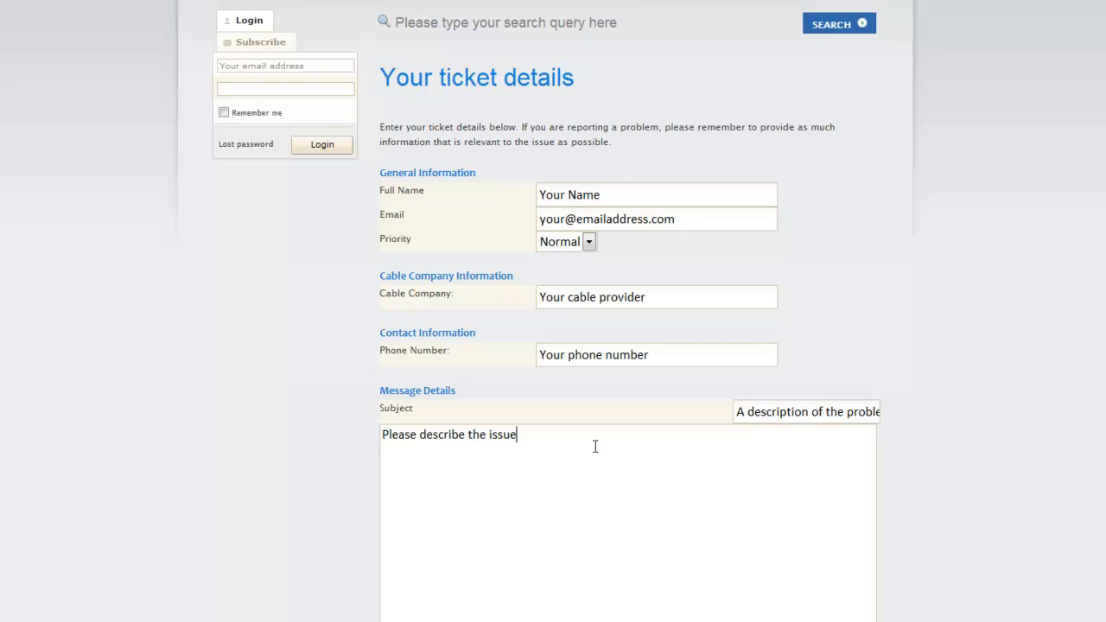
text(in as mu)
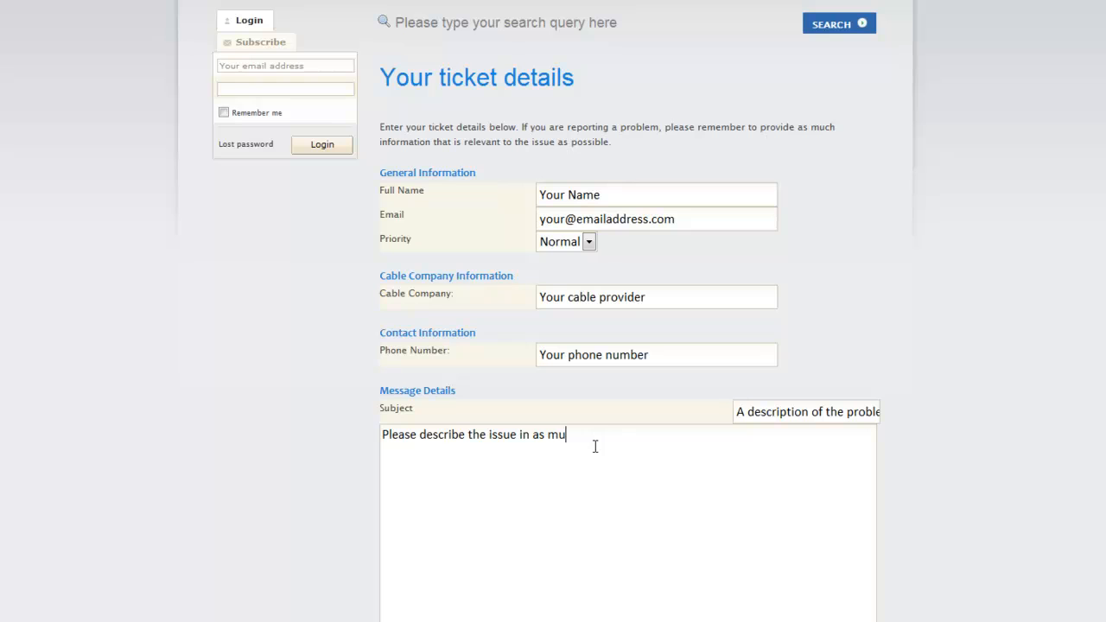
text(ch detail)
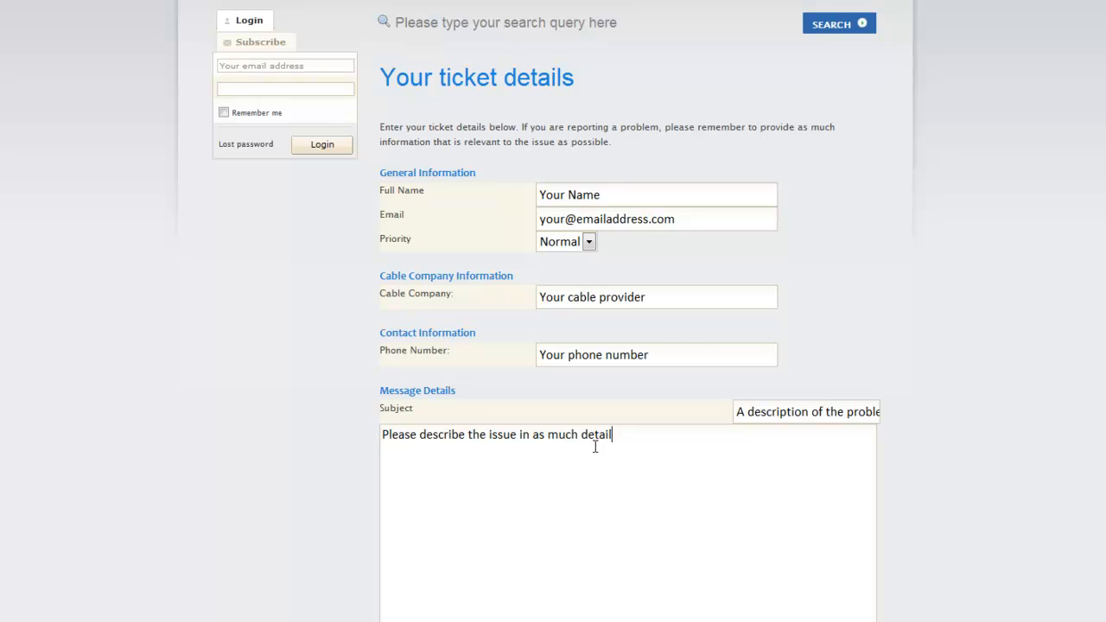
text(as possi)
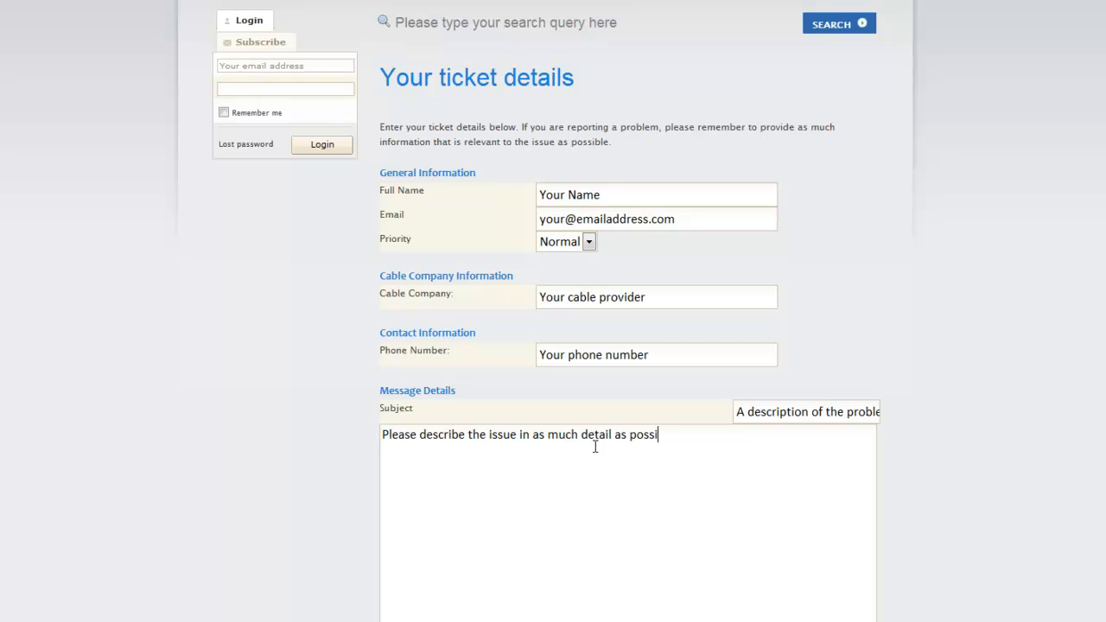
text(ble.)
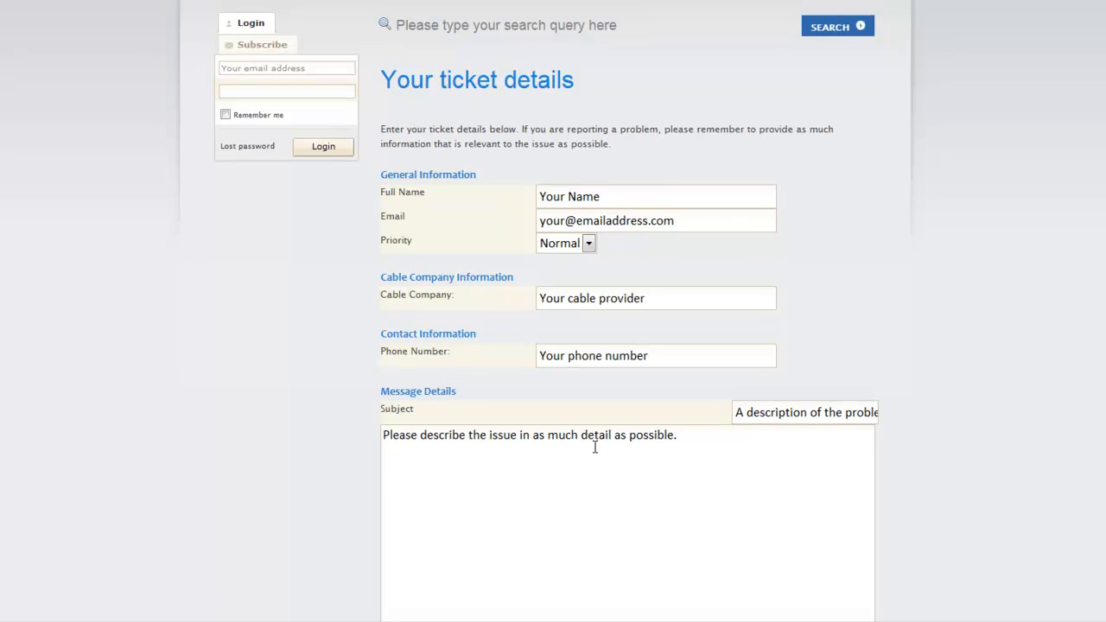
- Attach the CetonInfiniTVDiagnostic zip from the Desktop via Add File
scroll(down, 3)
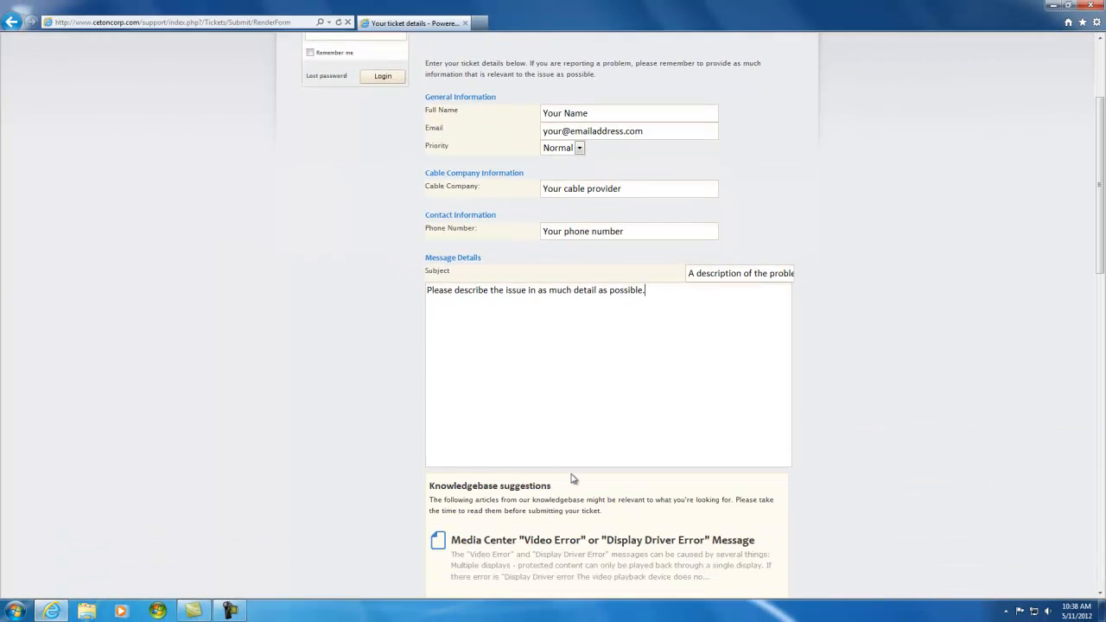
scroll(down, 3)
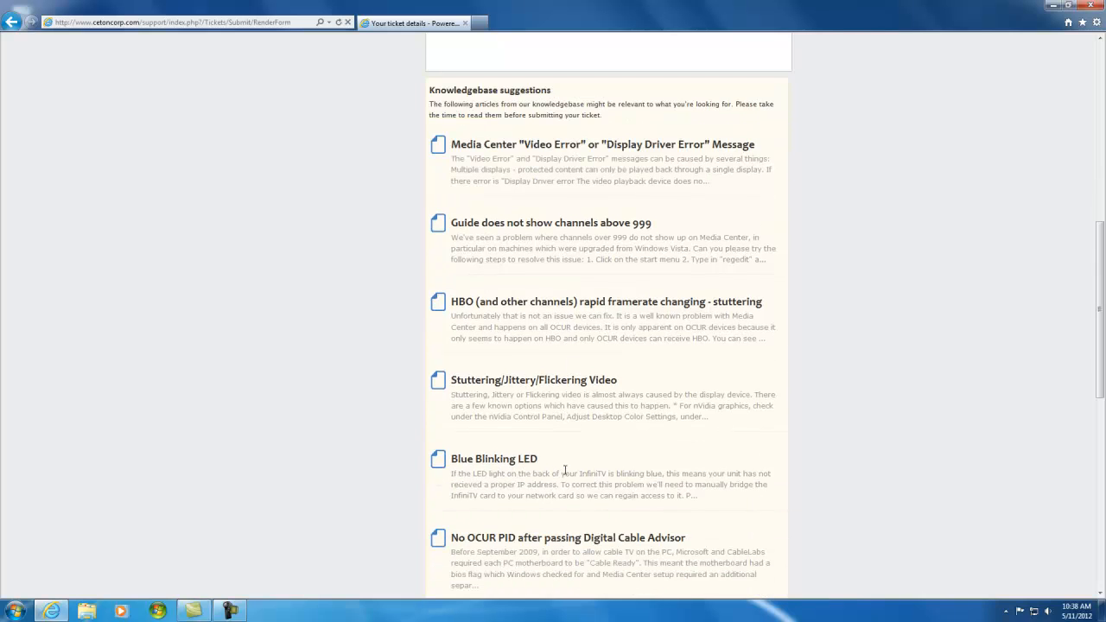
scroll(down, 3)
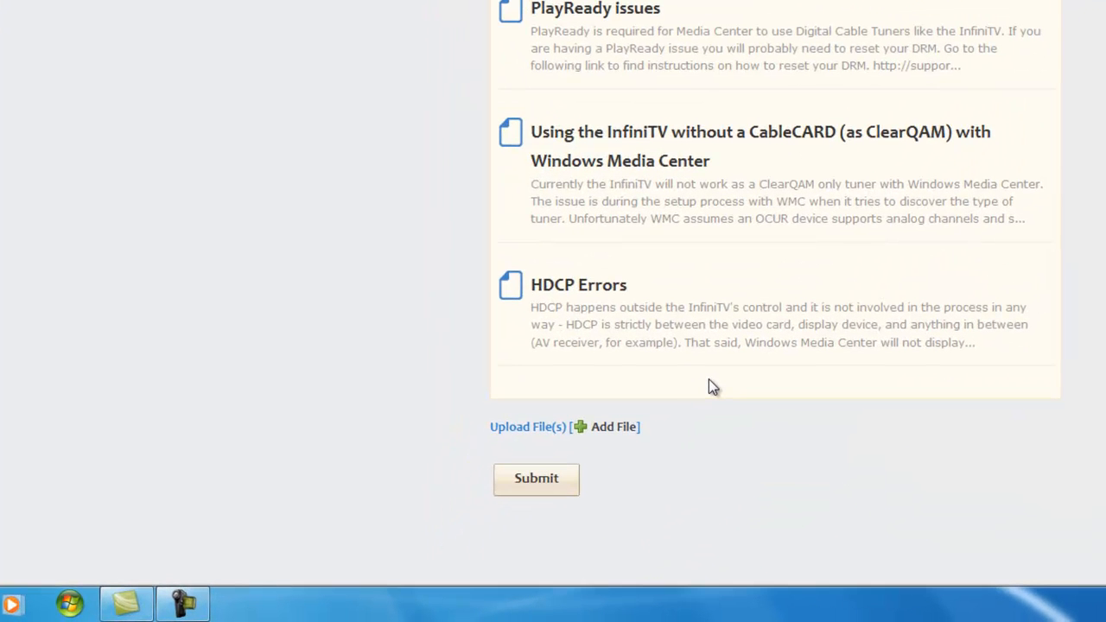
mouse_move(515, 429)
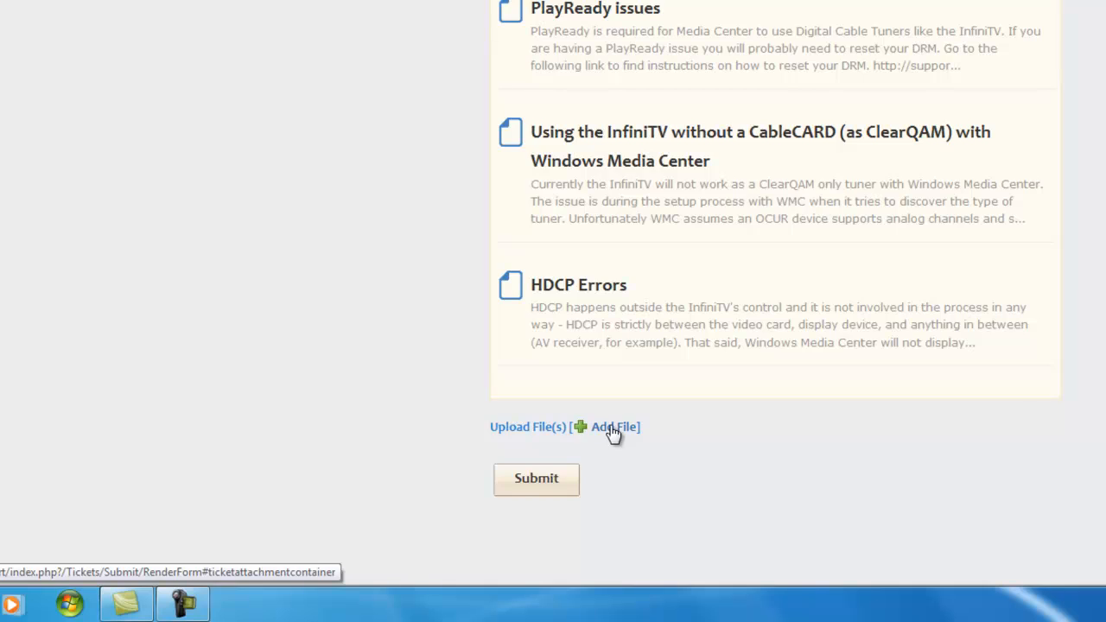
click(613, 426)
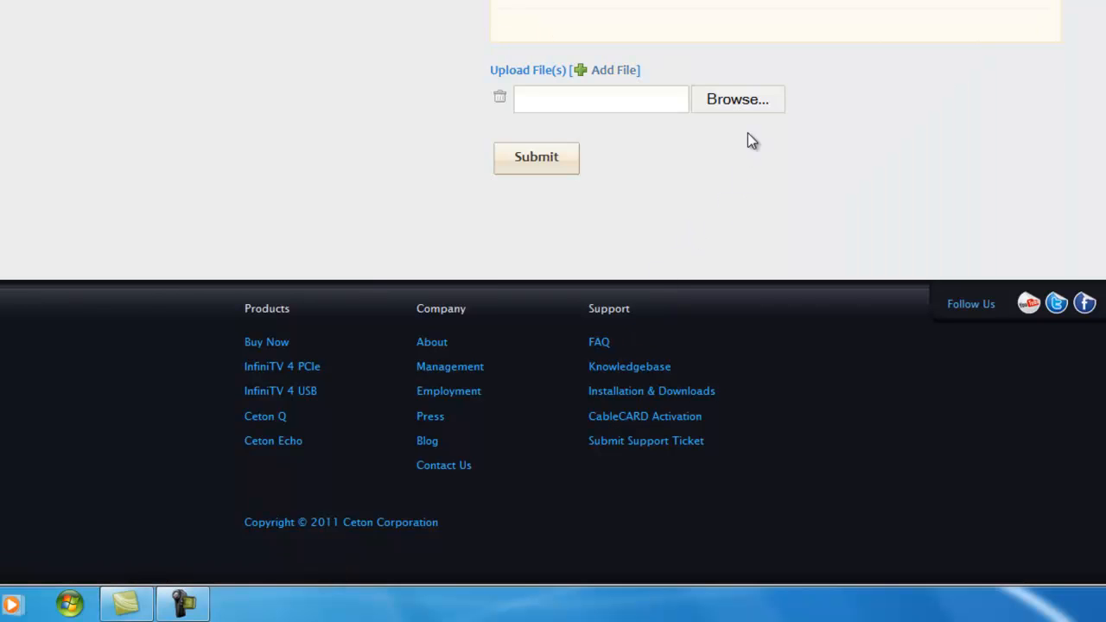
click(736, 98)
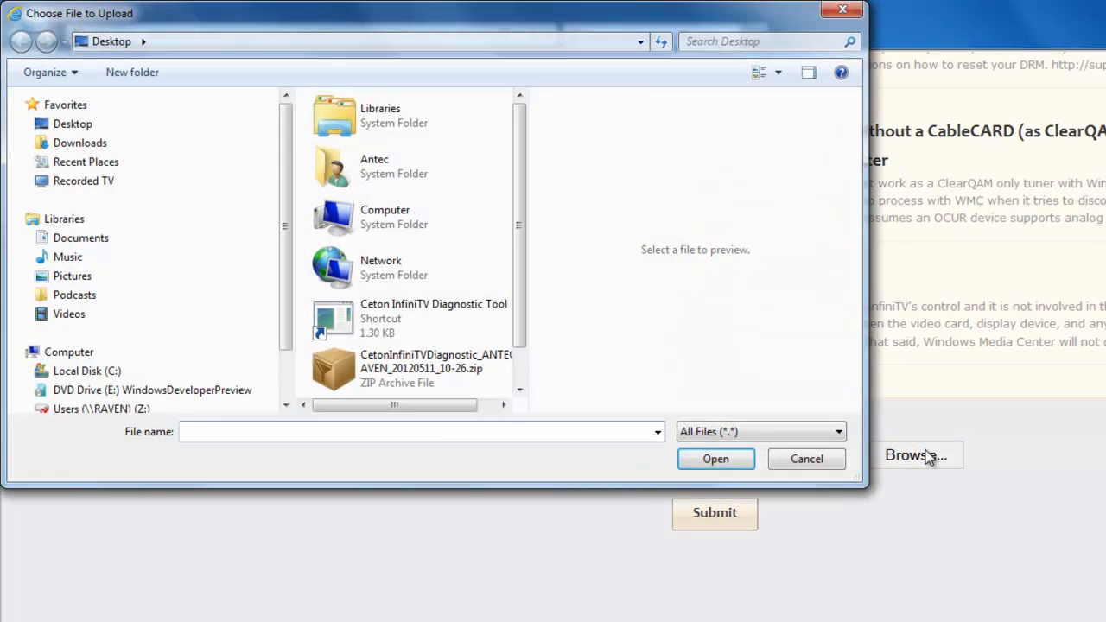
mouse_move(446, 363)
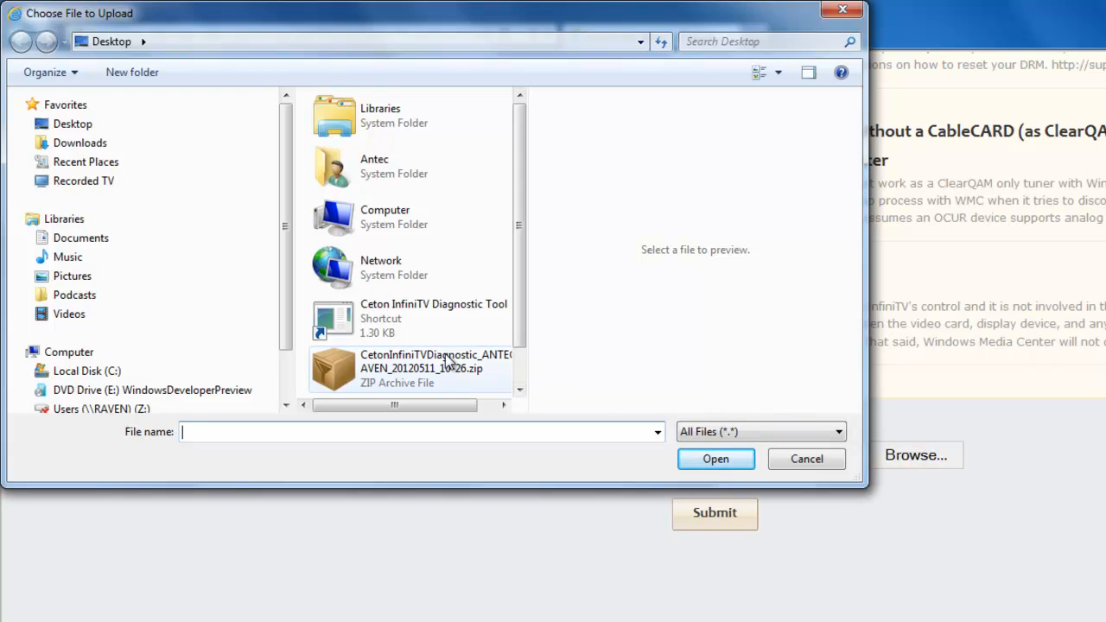
click(422, 368)
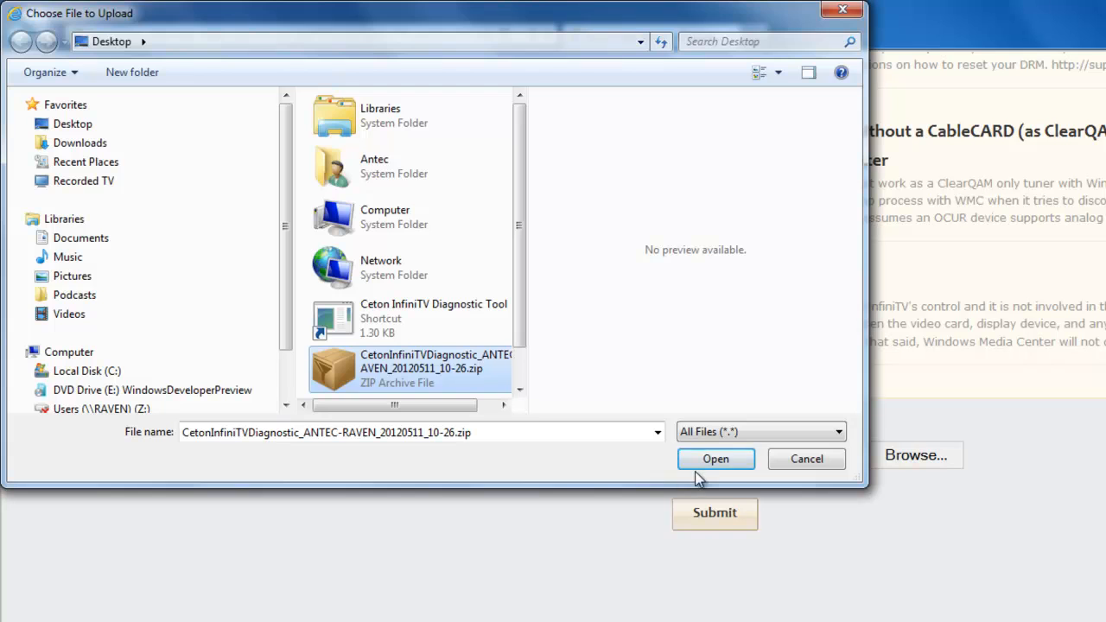
click(715, 459)
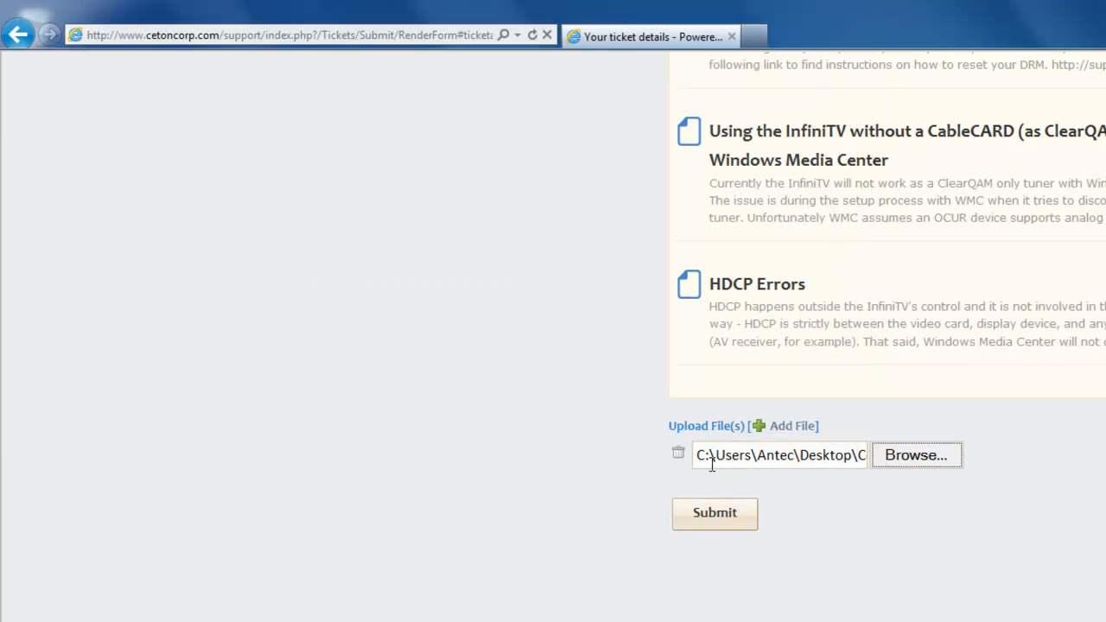
click(715, 511)
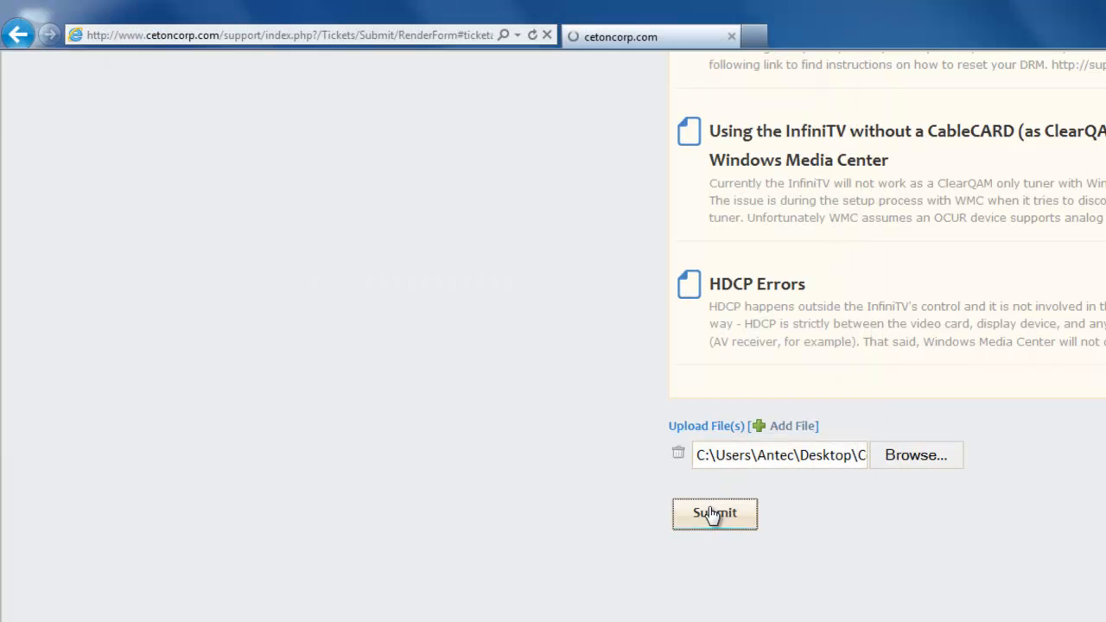
click(715, 513)
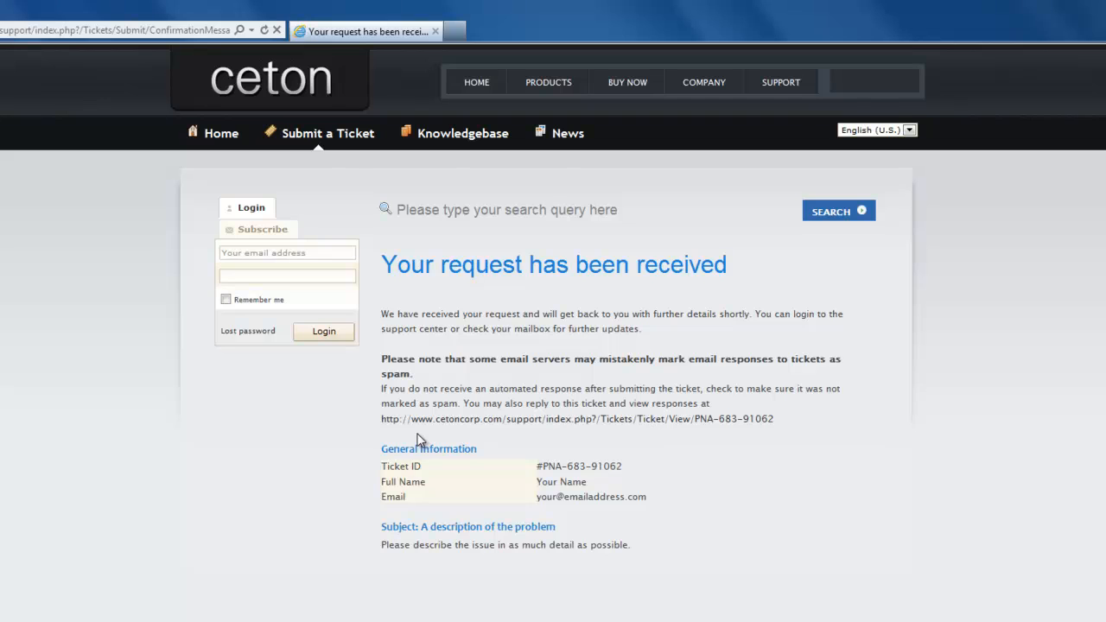
mouse_move(432, 428)
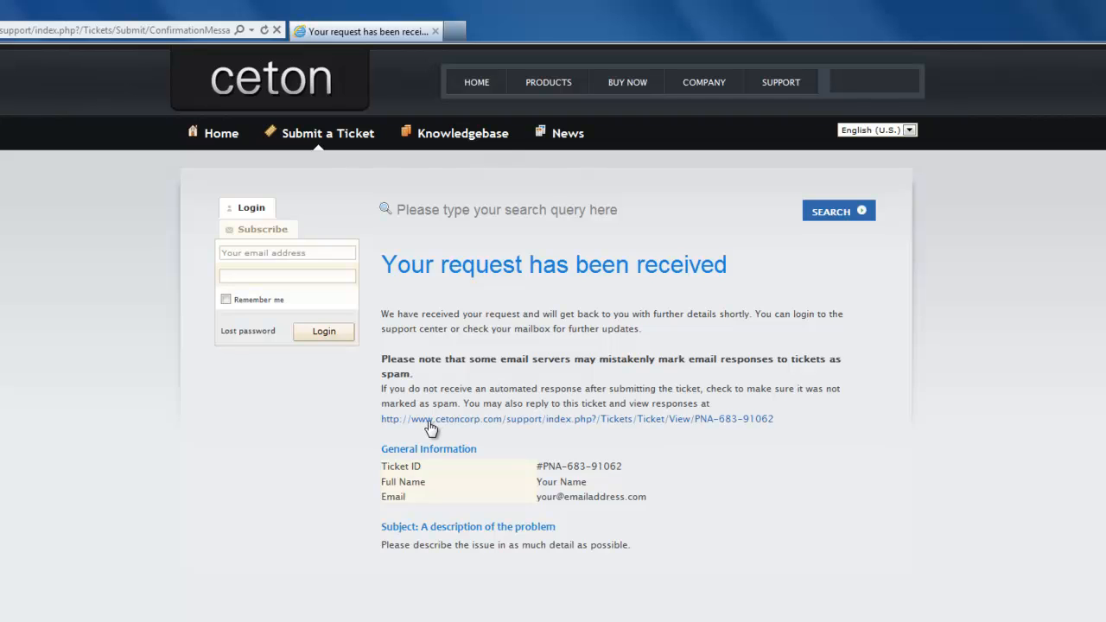
mouse_move(387, 469)
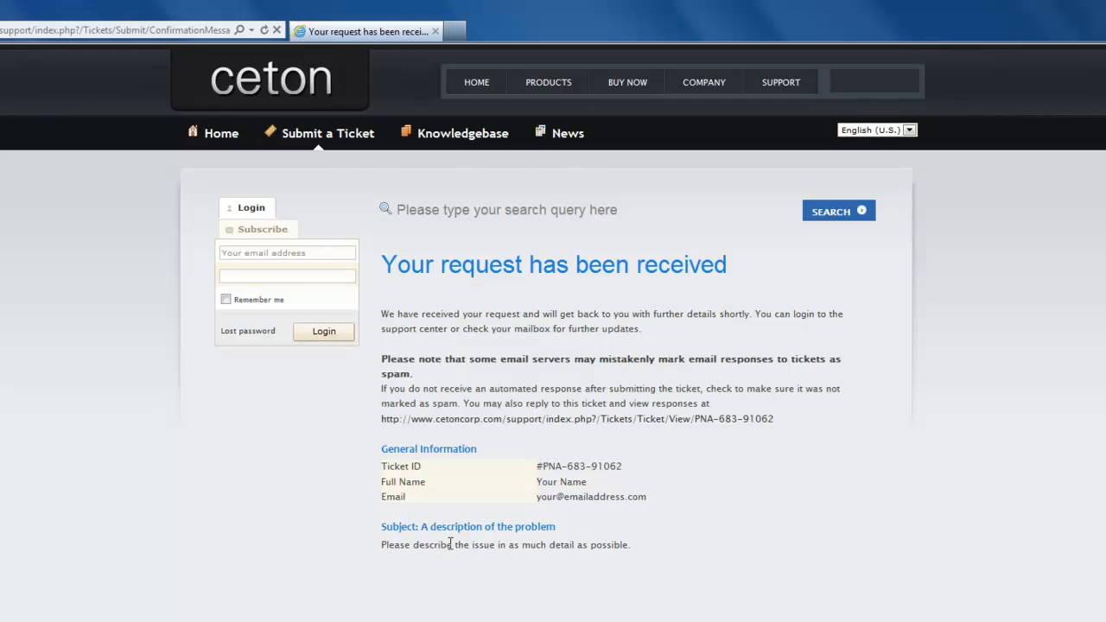
mouse_move(639, 435)
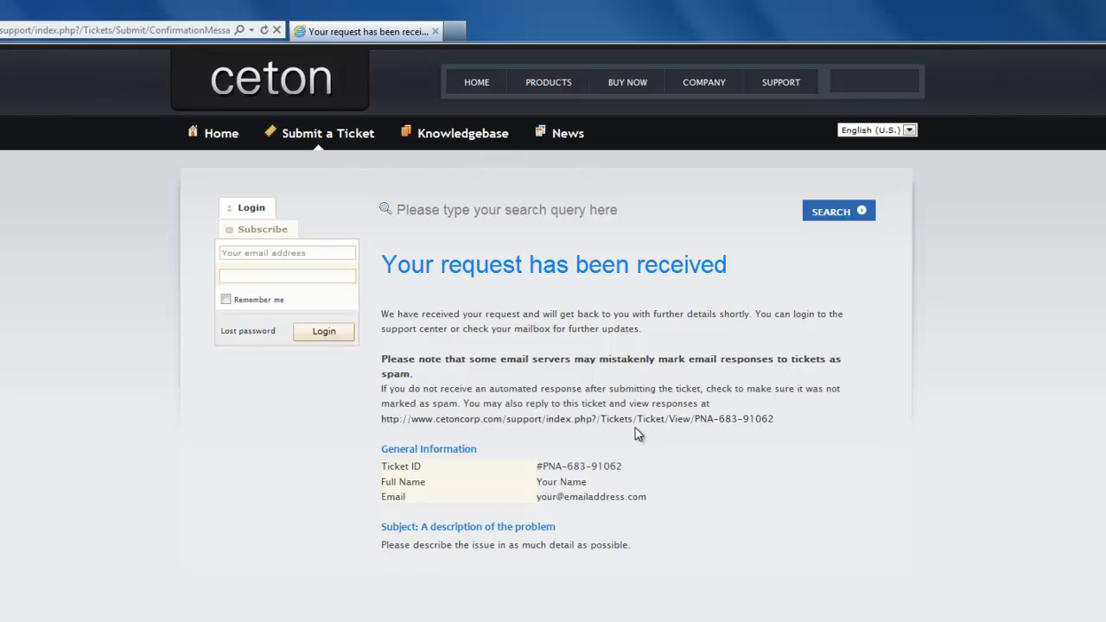
mouse_move(640, 425)
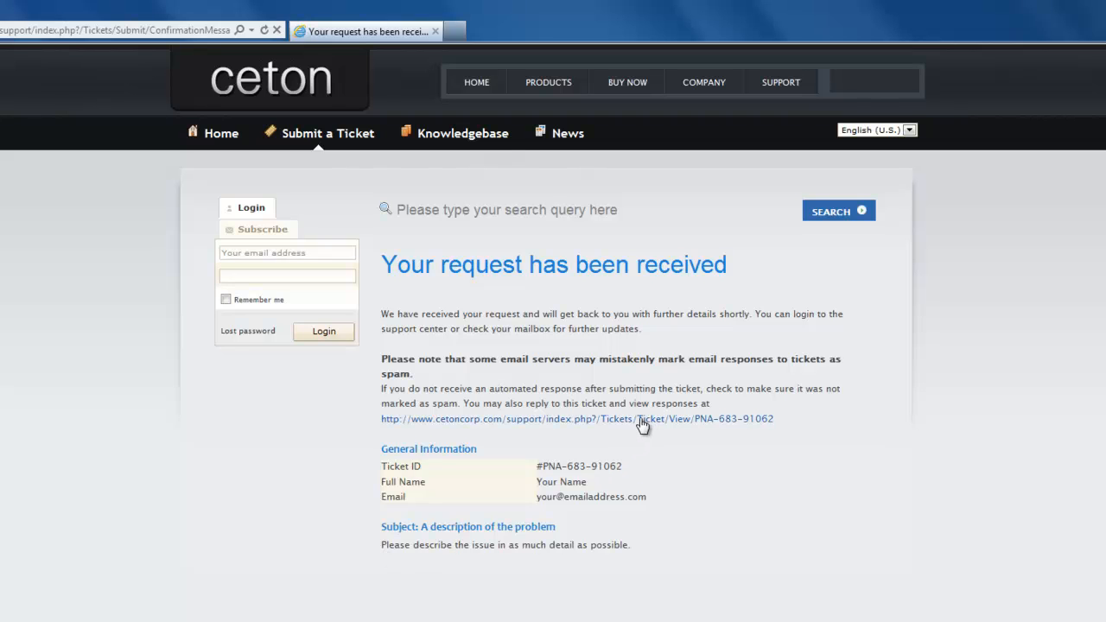
mouse_move(688, 476)
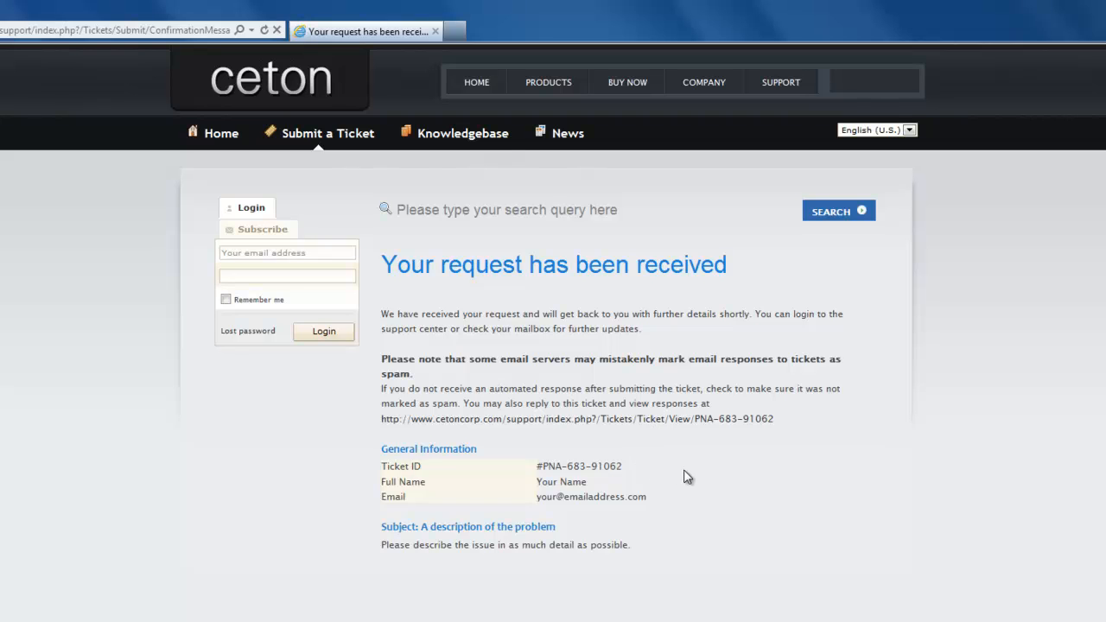